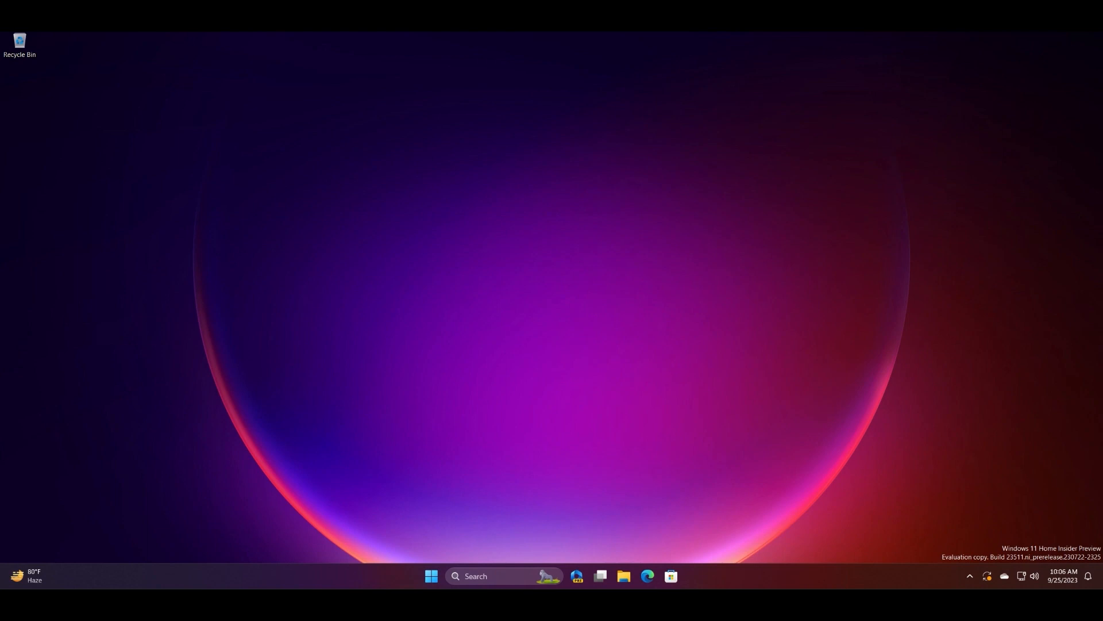
mouse_move(717, 551)
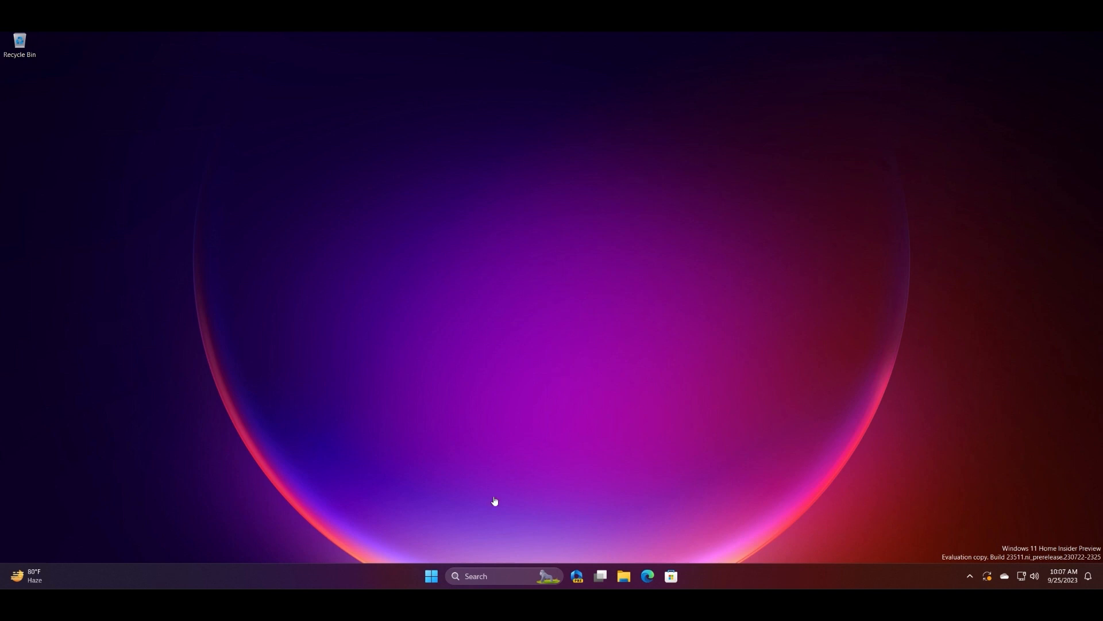
Search for 'task manager' and launch Task Manager from the results.
click(492, 575)
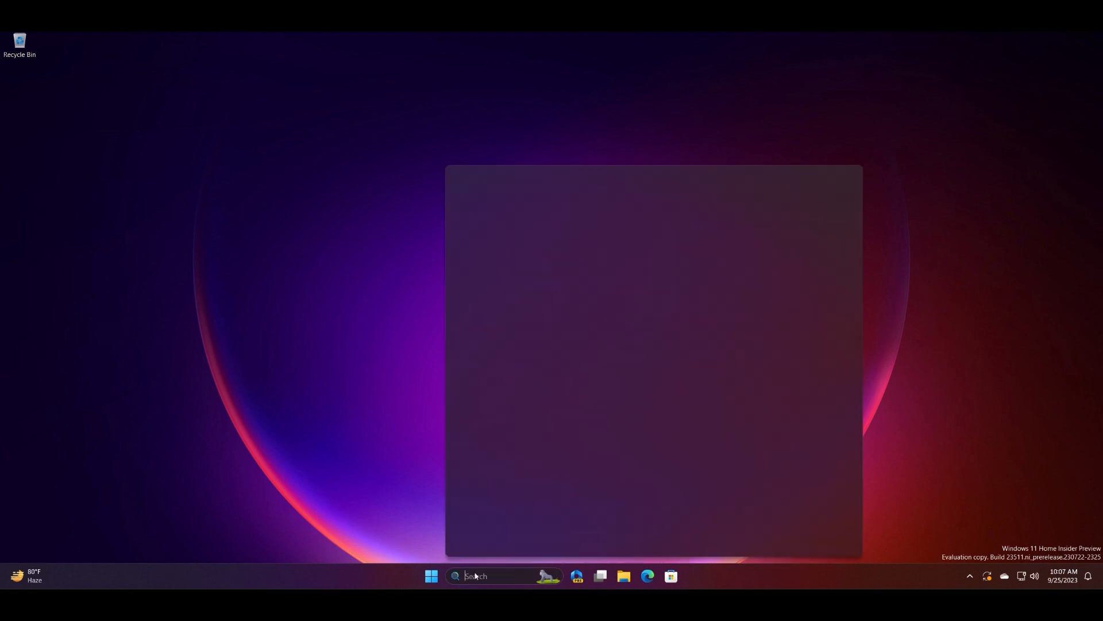
text(task manager)
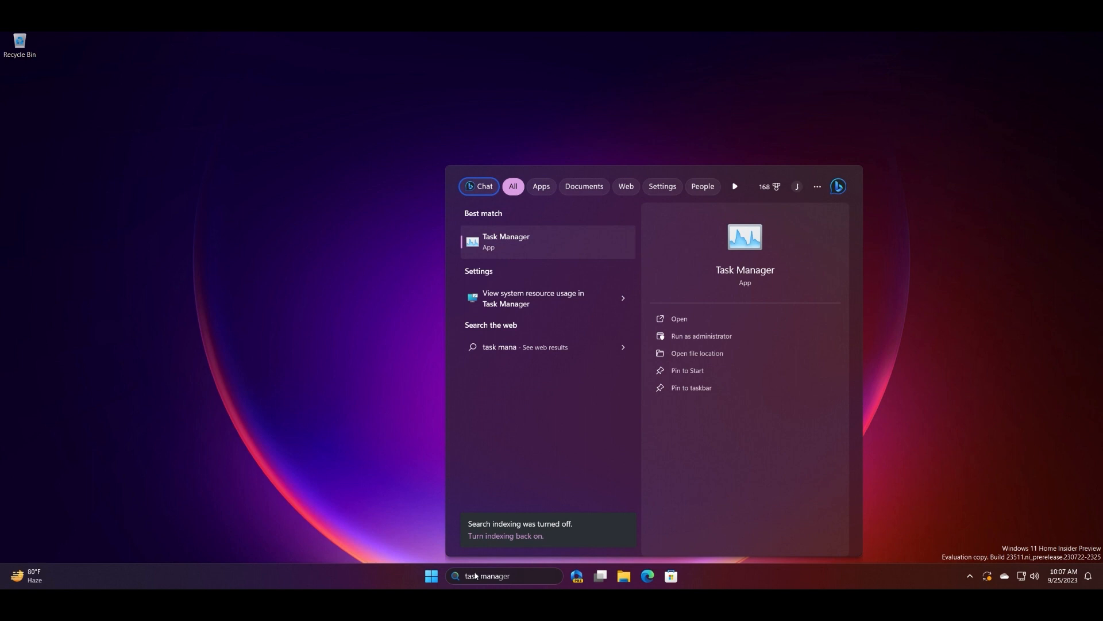
mouse_move(625, 252)
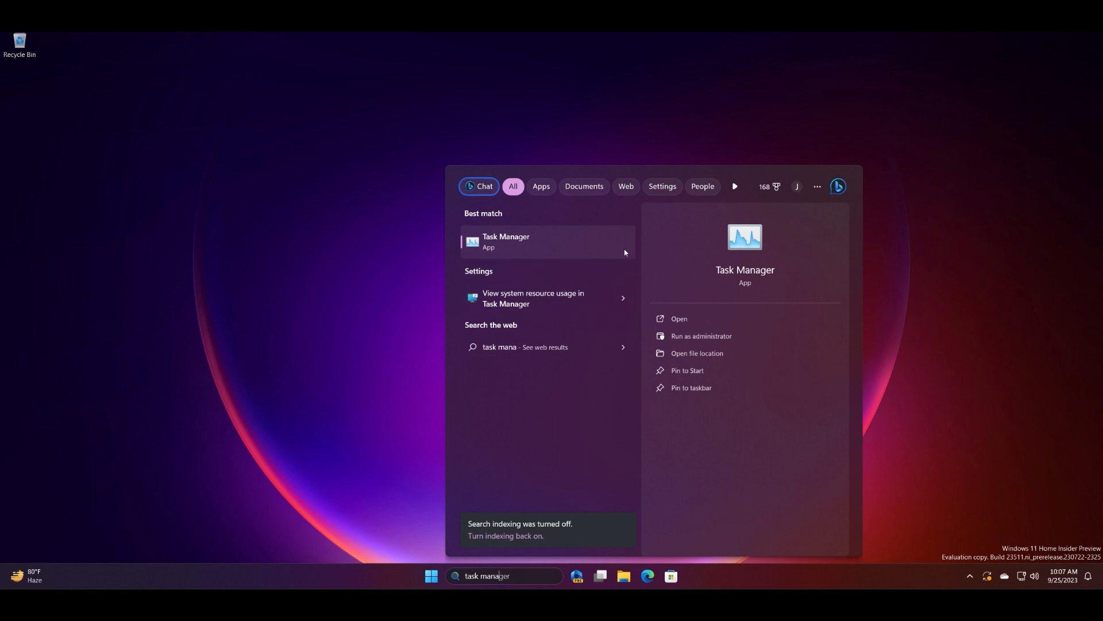
click(701, 336)
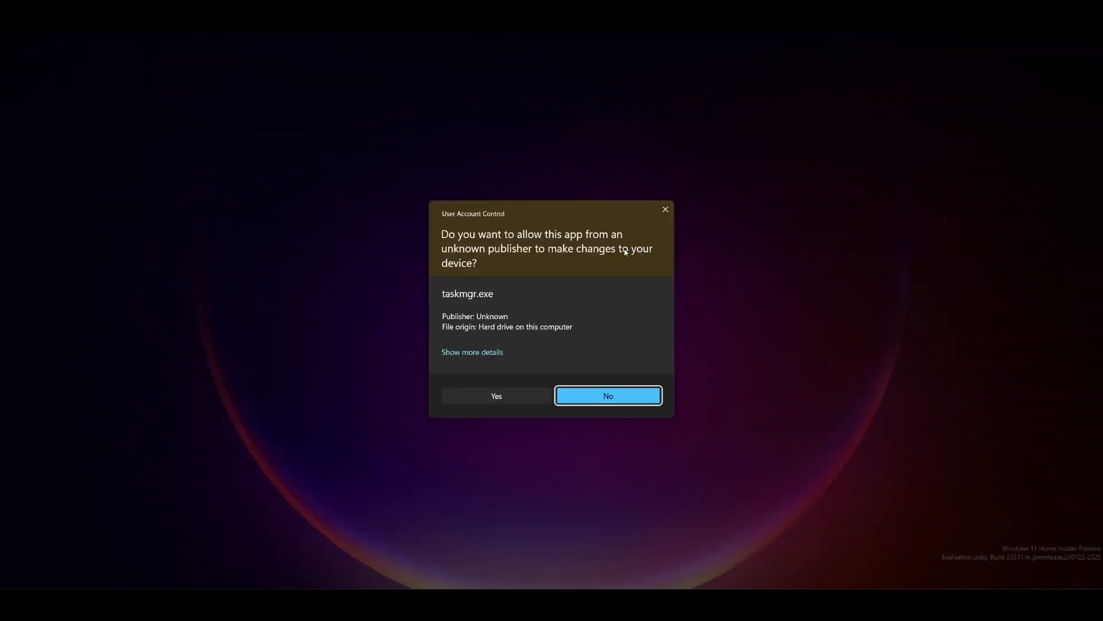
mouse_move(530, 399)
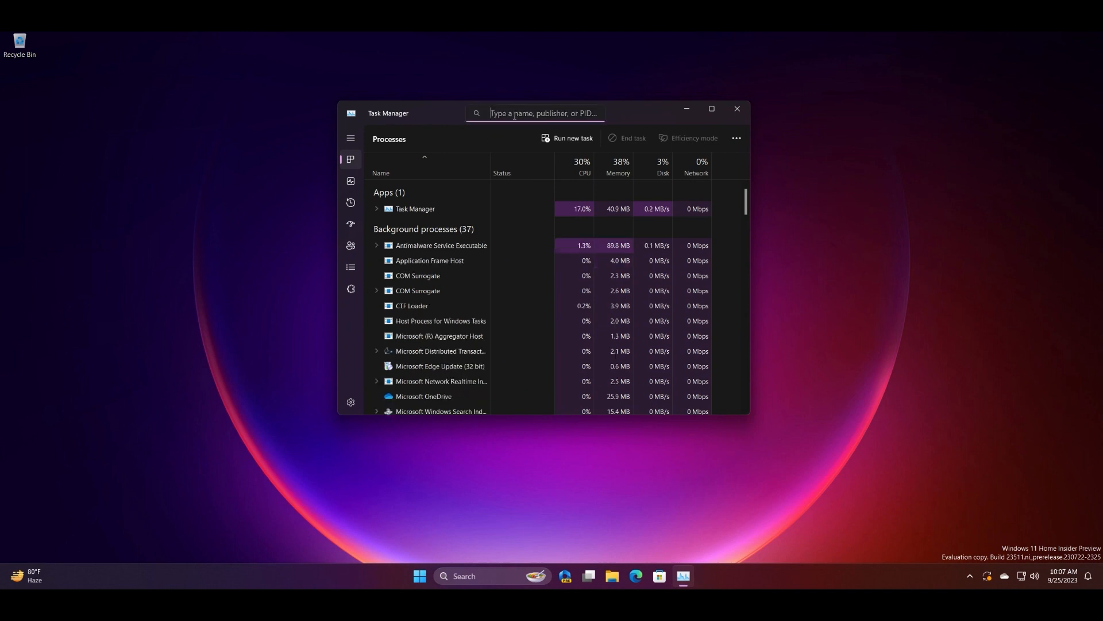
Filter processes for 'explorer', restart Windows Explorer, and close Task Manager.
text(explorer)
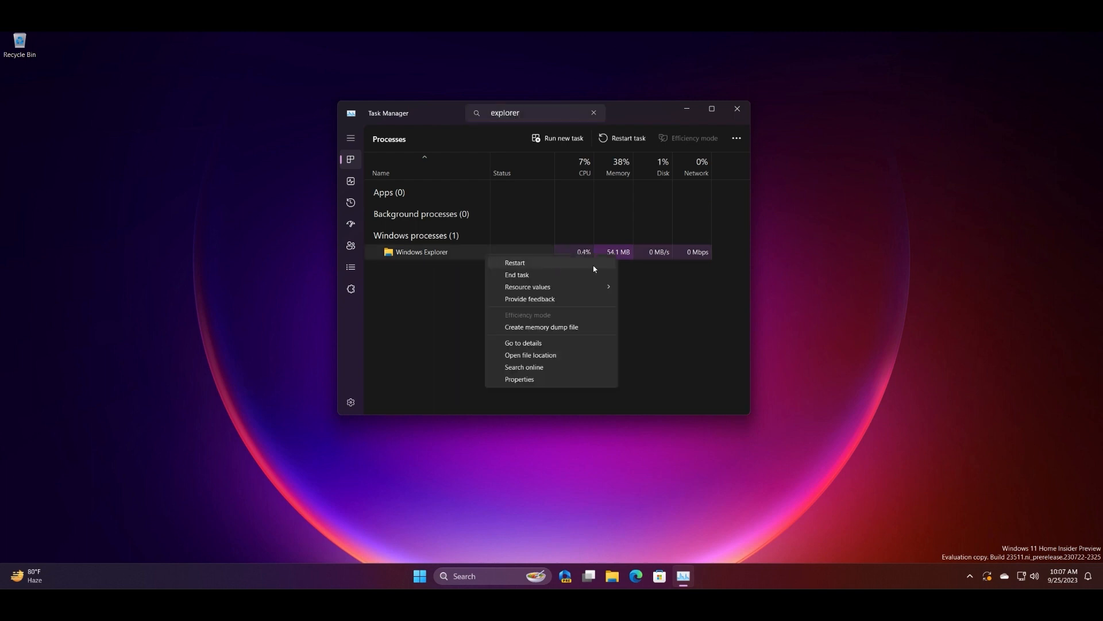
mouse_move(547, 264)
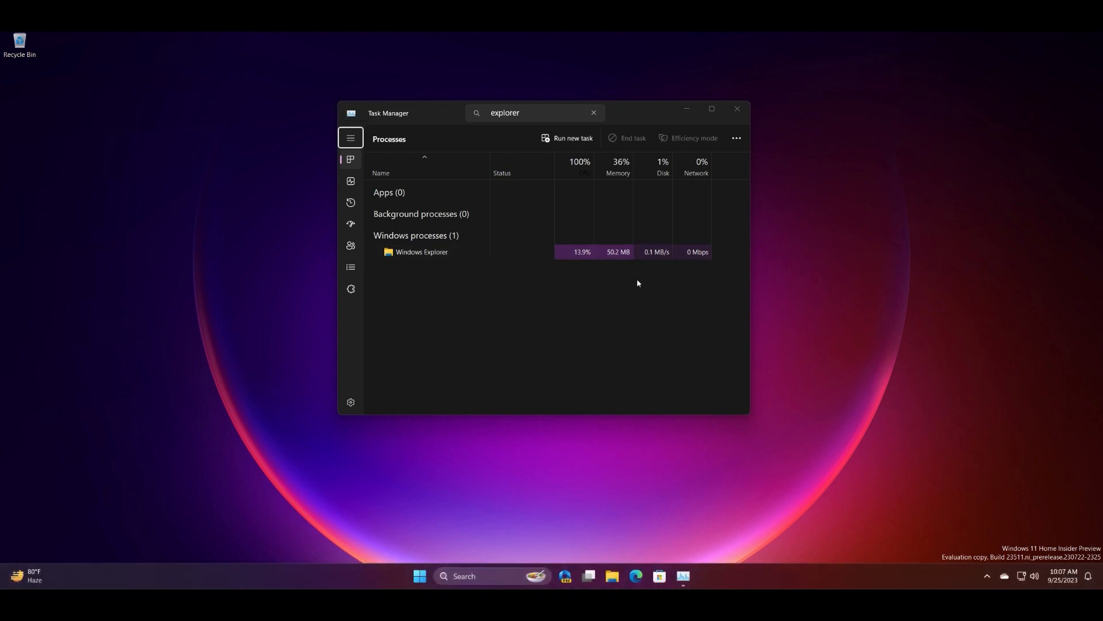
click(736, 108)
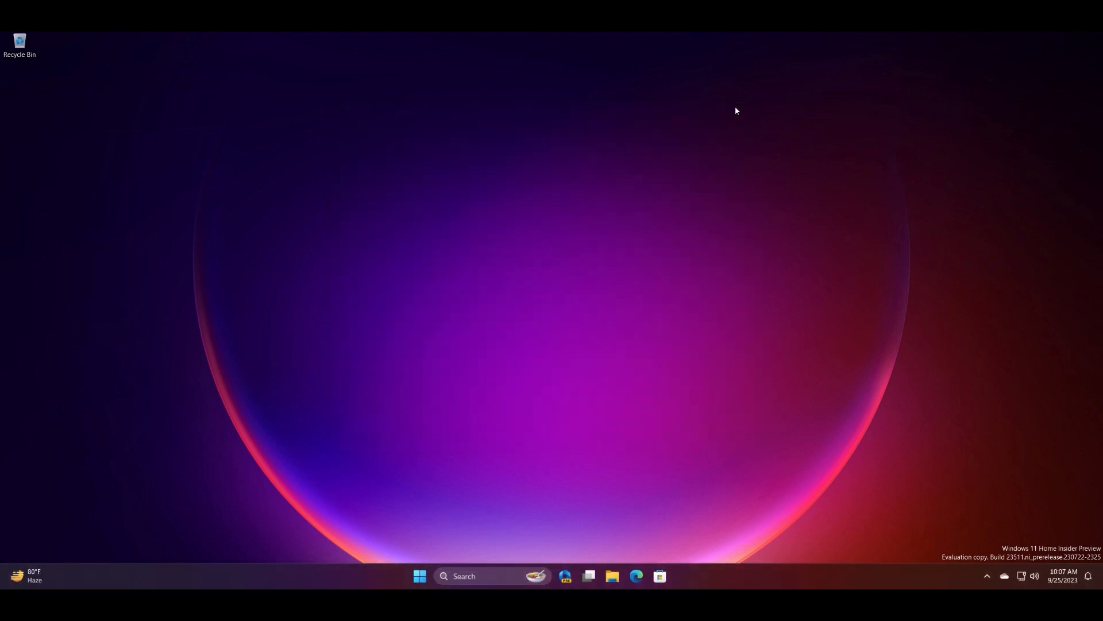
Open Settings via search and review the System > Notifications page.
click(487, 576)
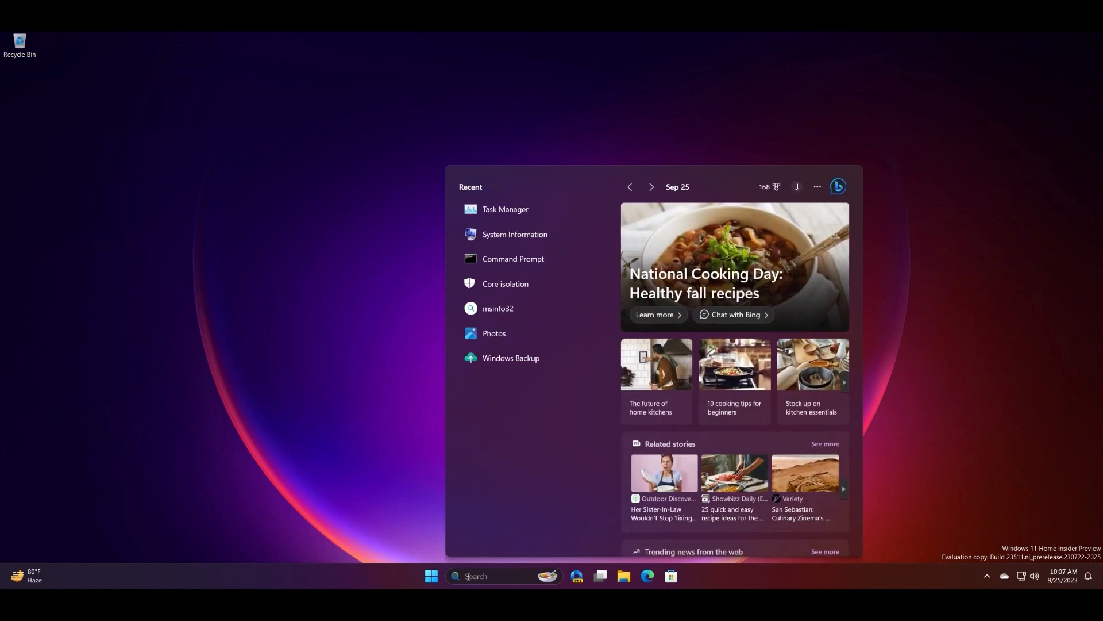
text(settings)
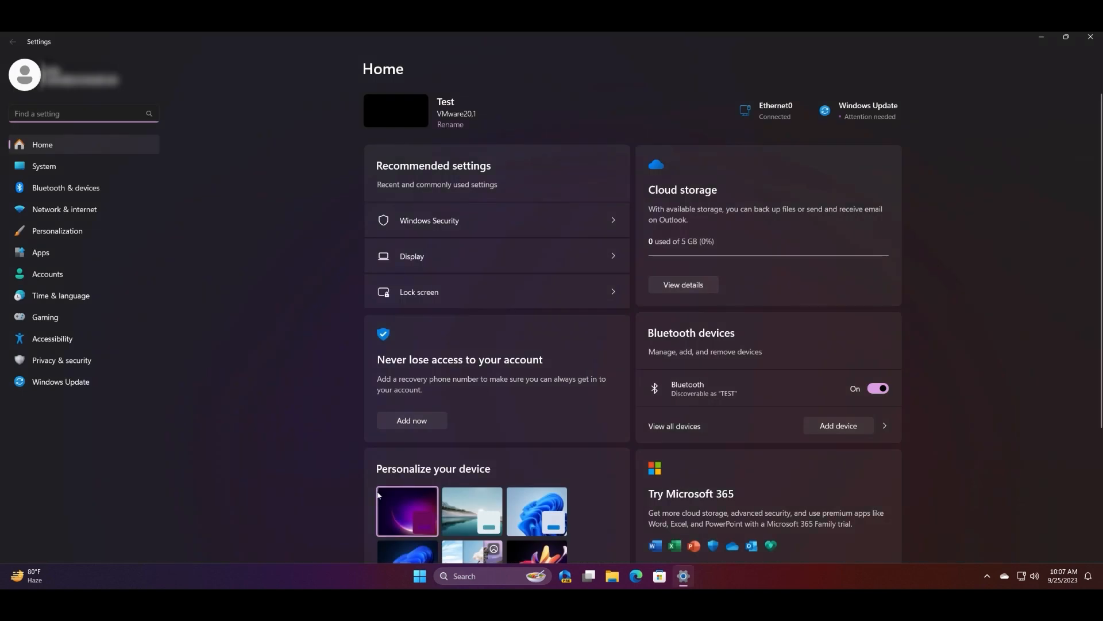
mouse_move(76, 158)
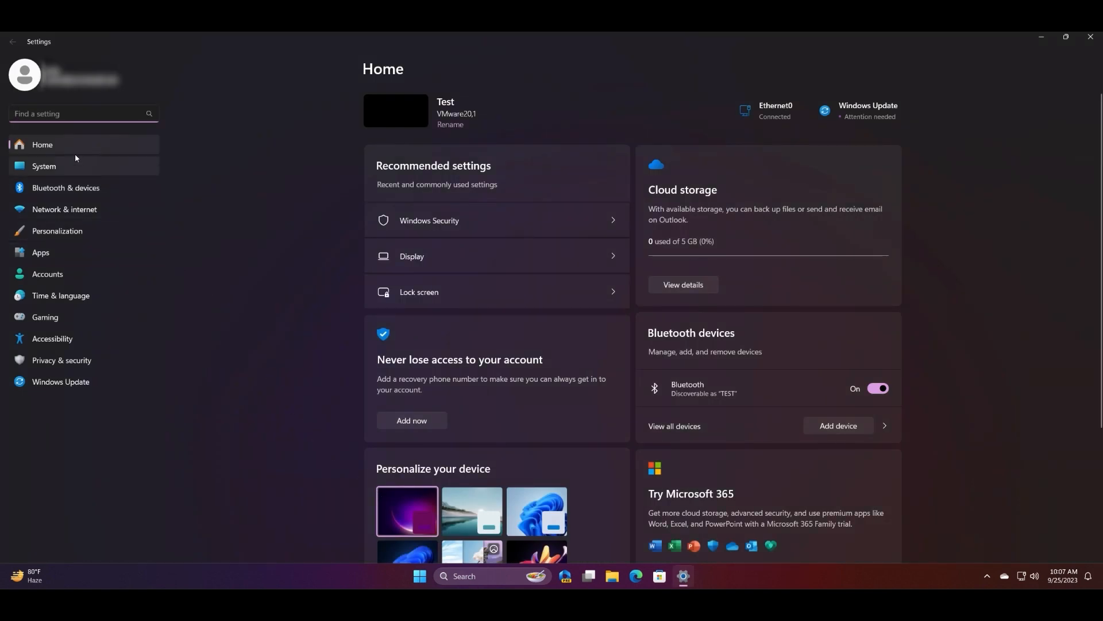
mouse_move(62, 169)
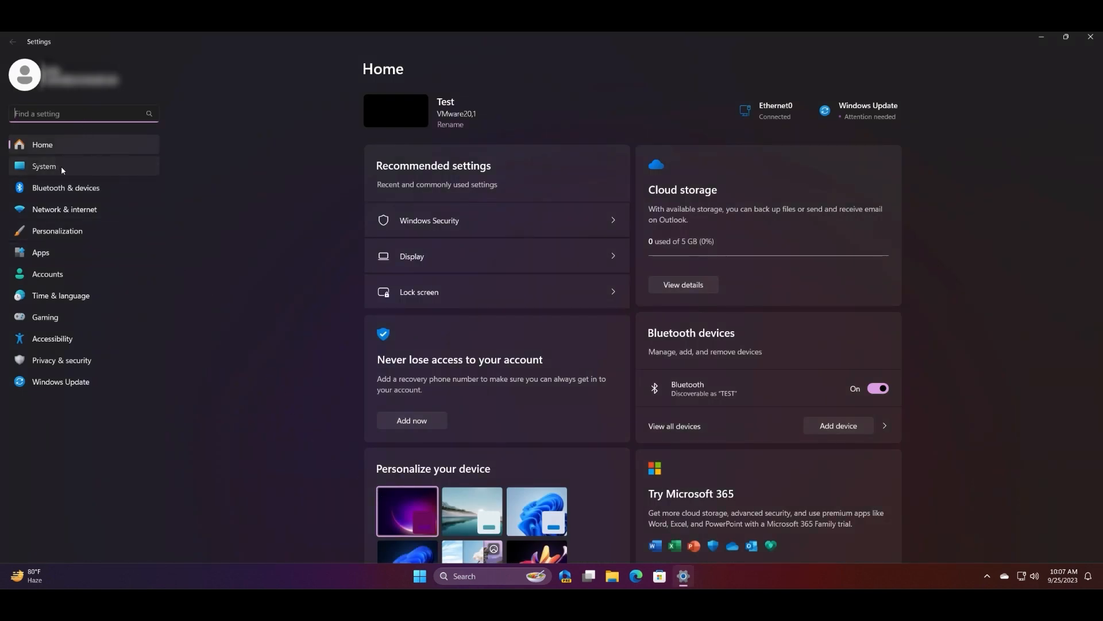
click(44, 166)
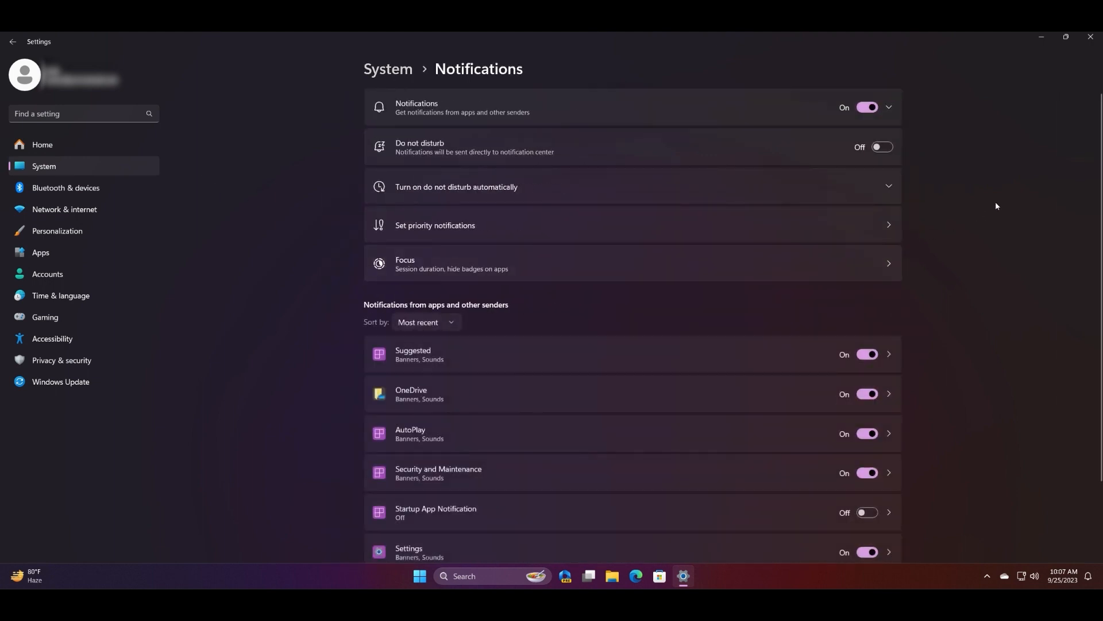
mouse_move(904, 191)
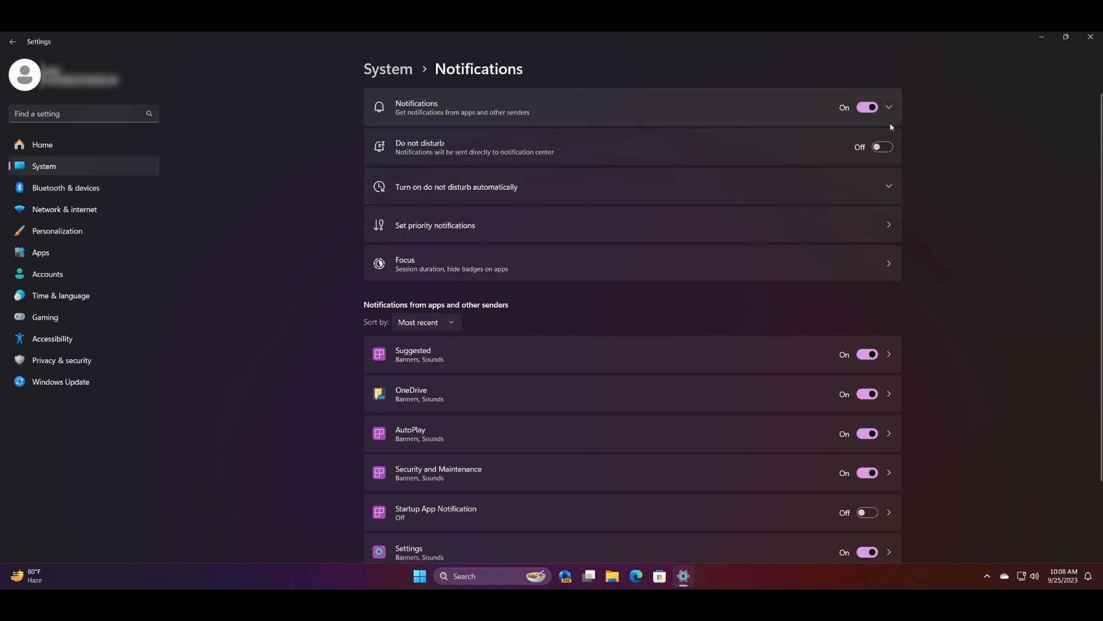
scroll(down, 3)
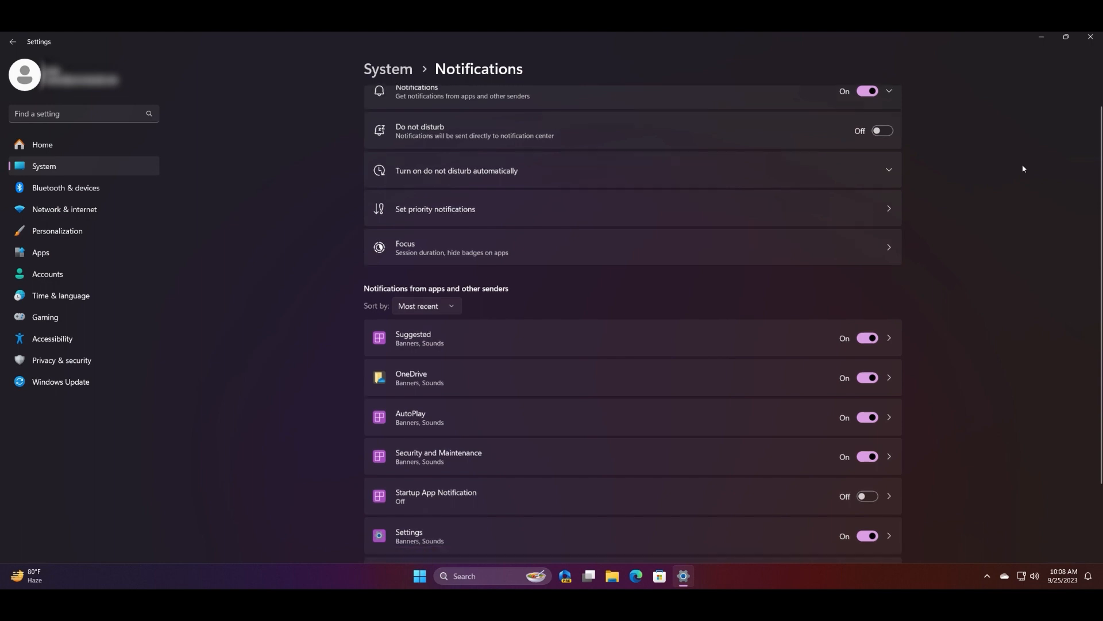
scroll(down, 3)
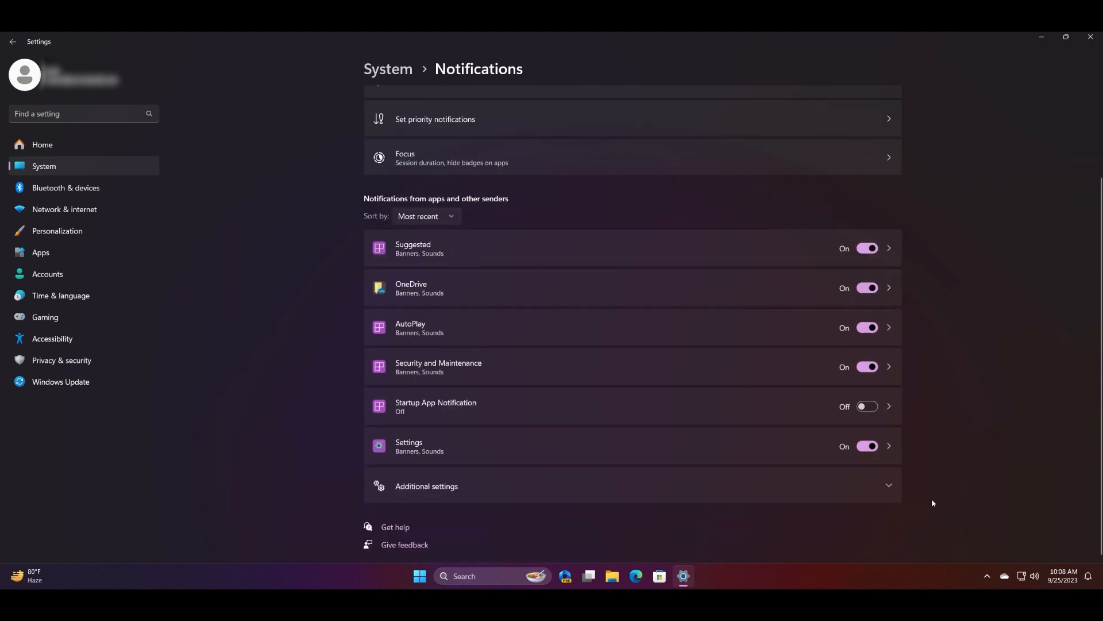
mouse_move(715, 275)
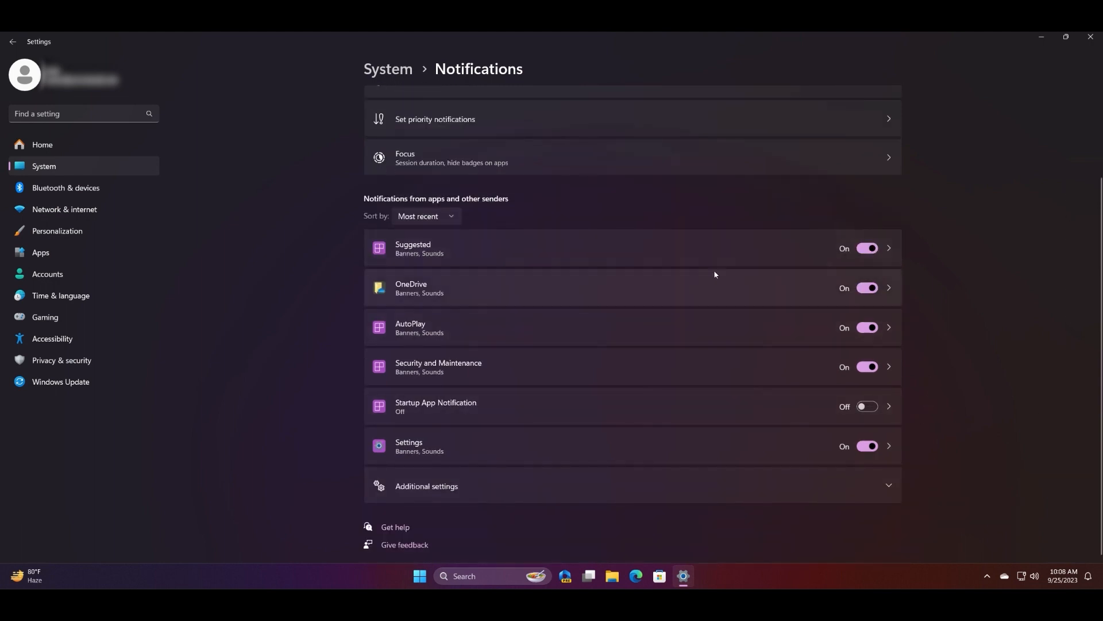
mouse_move(954, 336)
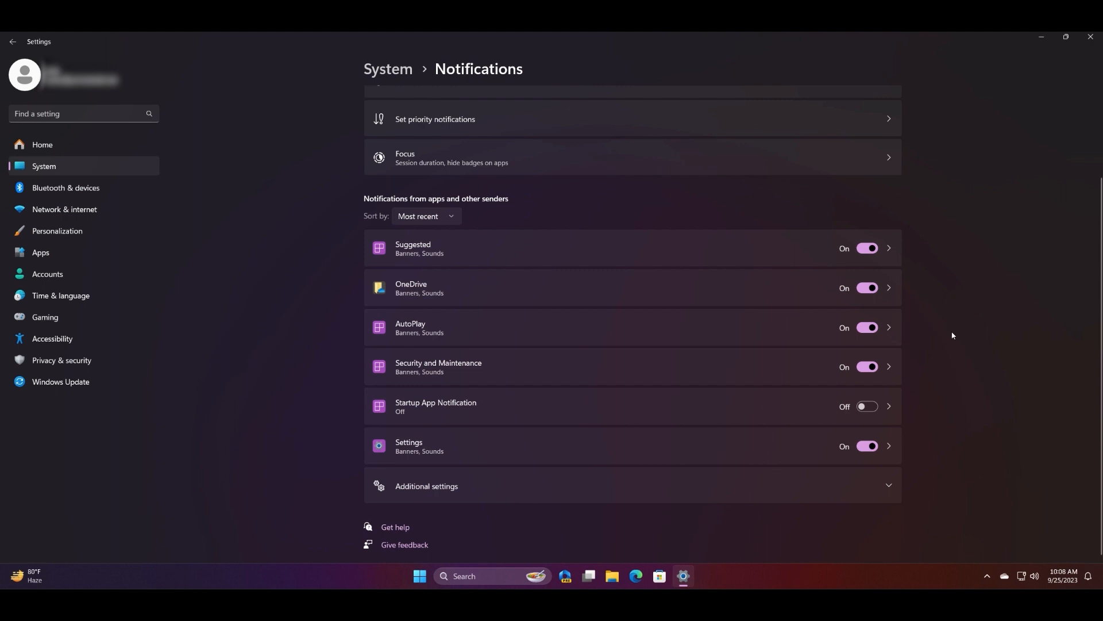
scroll(up, 3)
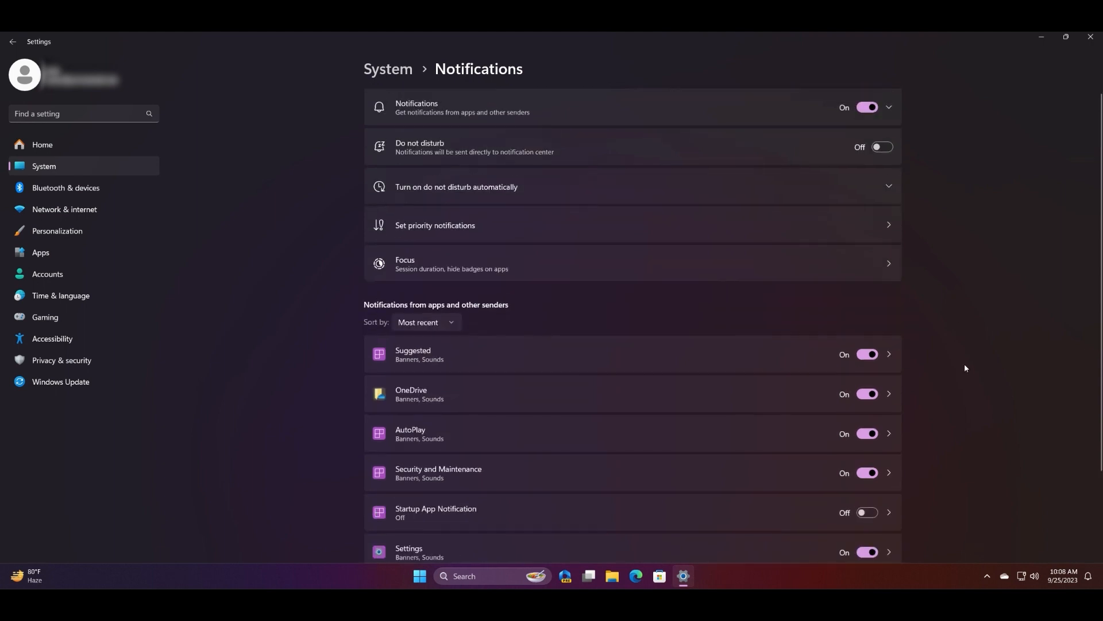
mouse_move(1031, 333)
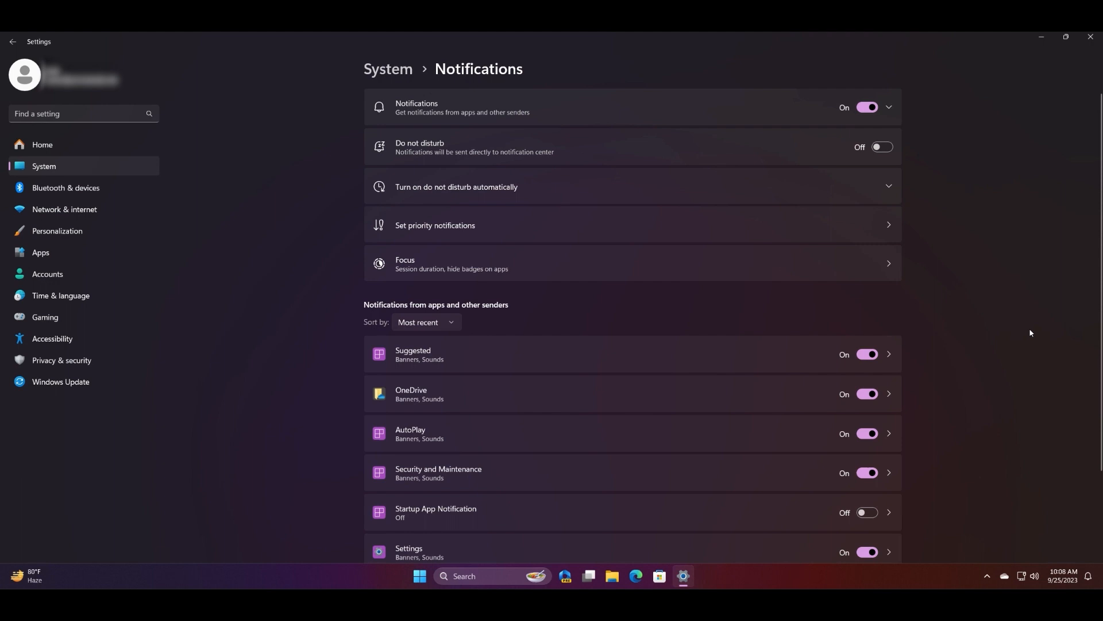
mouse_move(1017, 259)
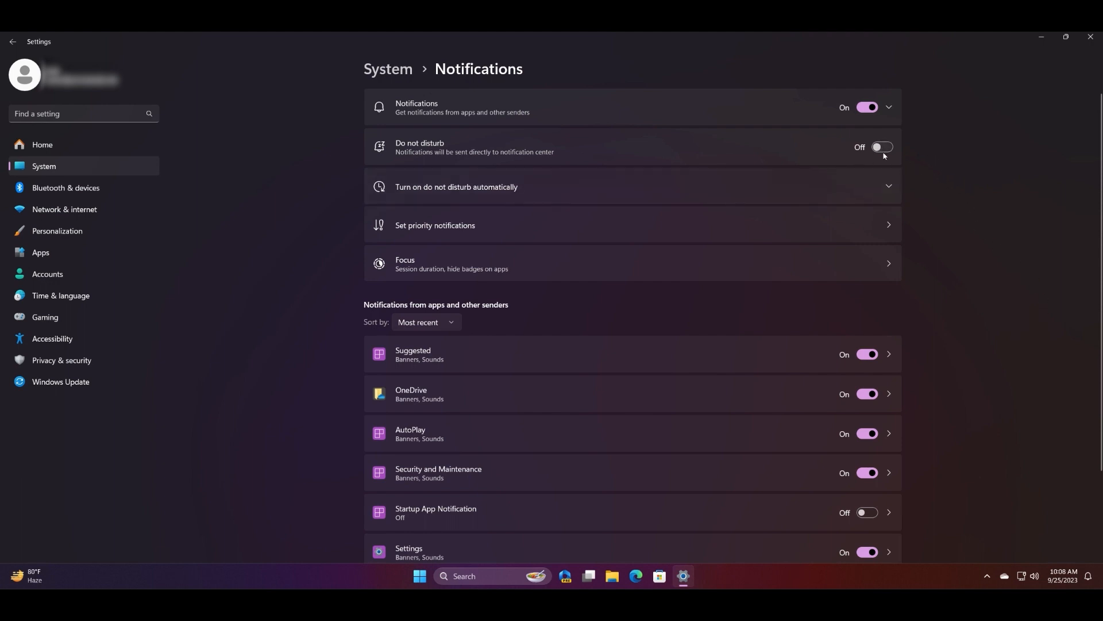
mouse_move(895, 272)
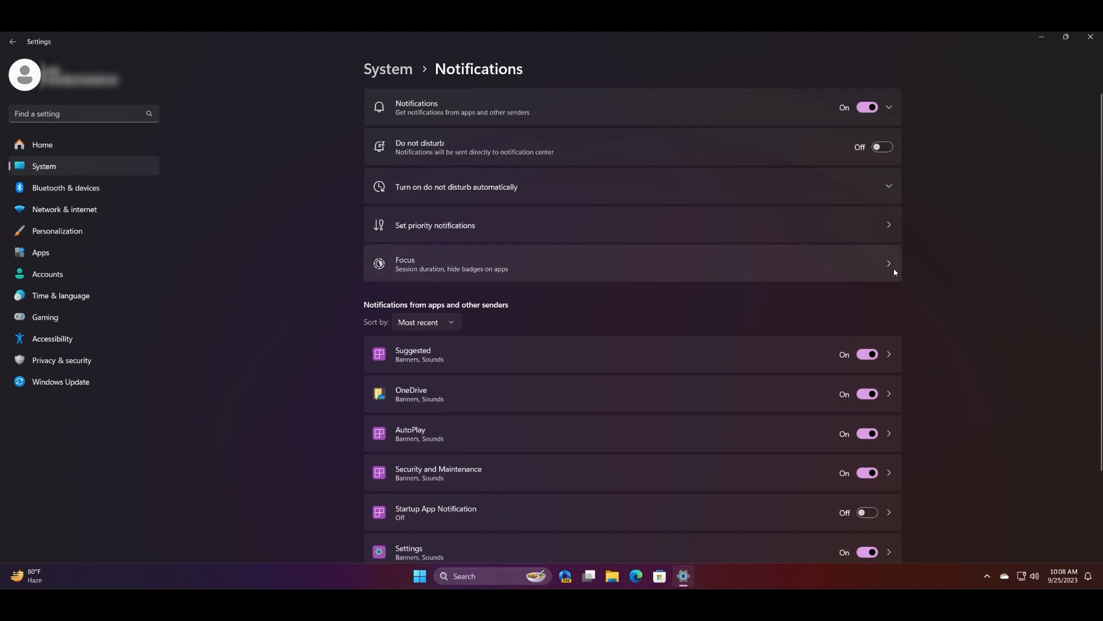
Return to System settings and check the notification centre from the taskbar clock.
click(631, 269)
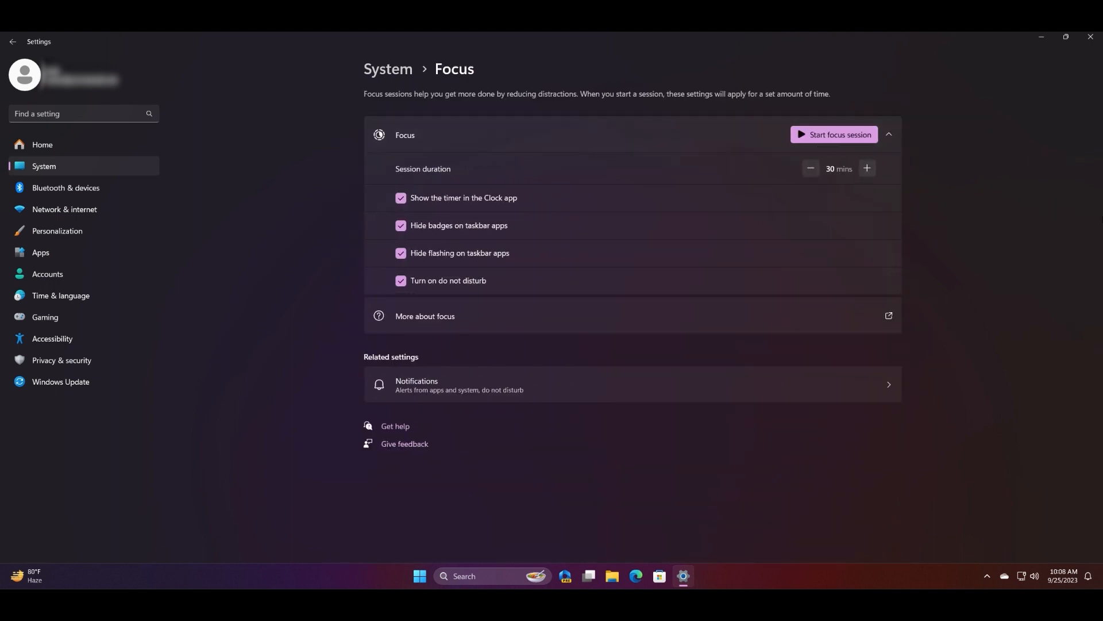
mouse_move(1031, 259)
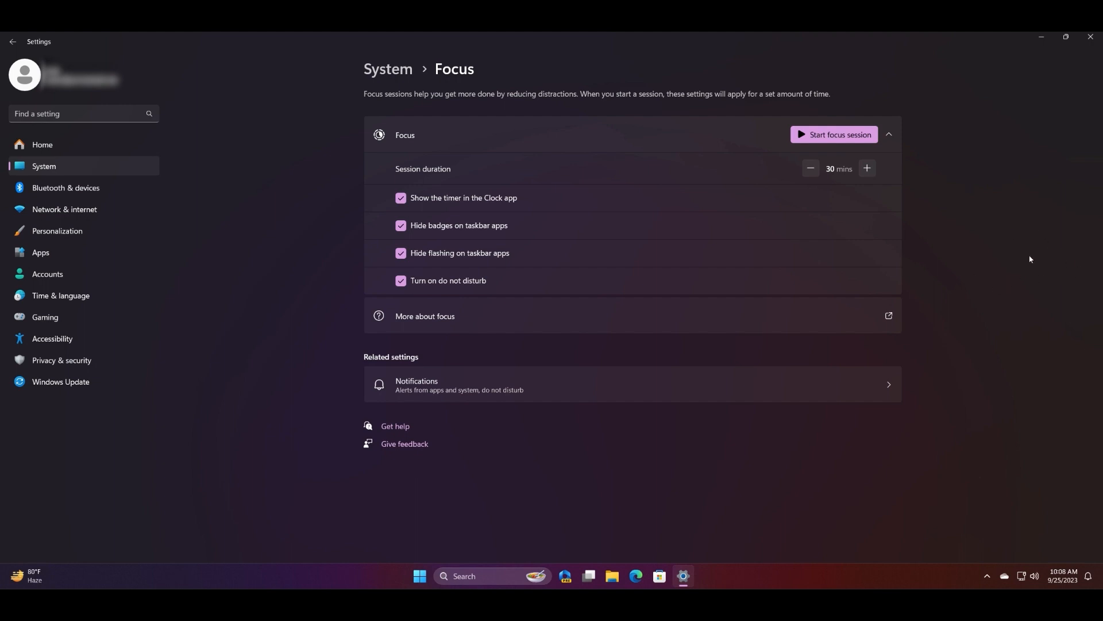
mouse_move(402, 80)
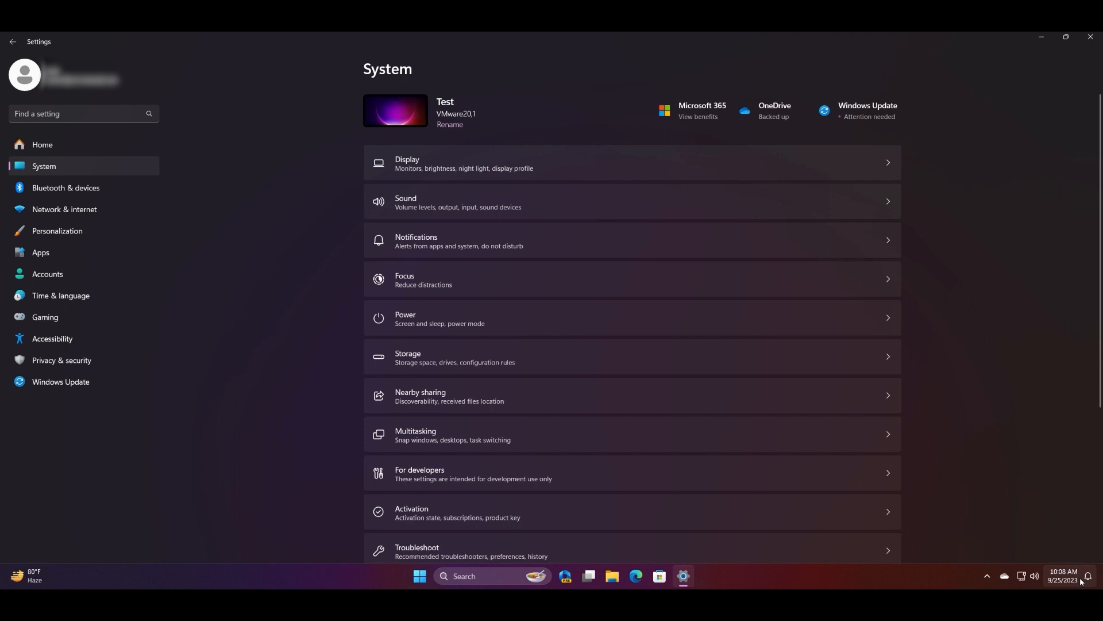
click(1063, 575)
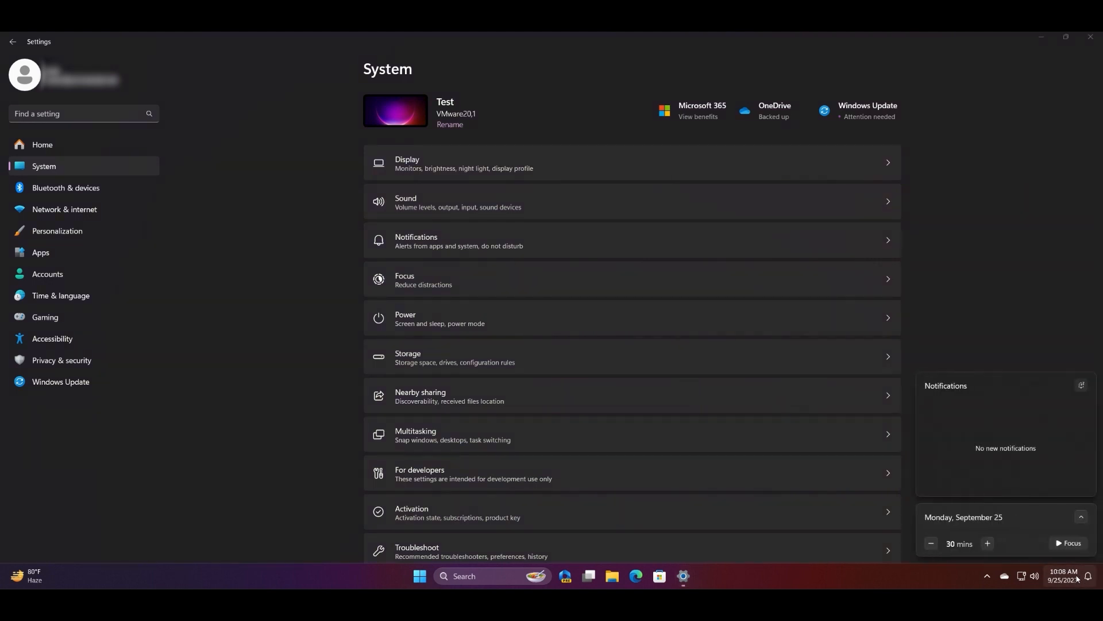
mouse_move(1077, 578)
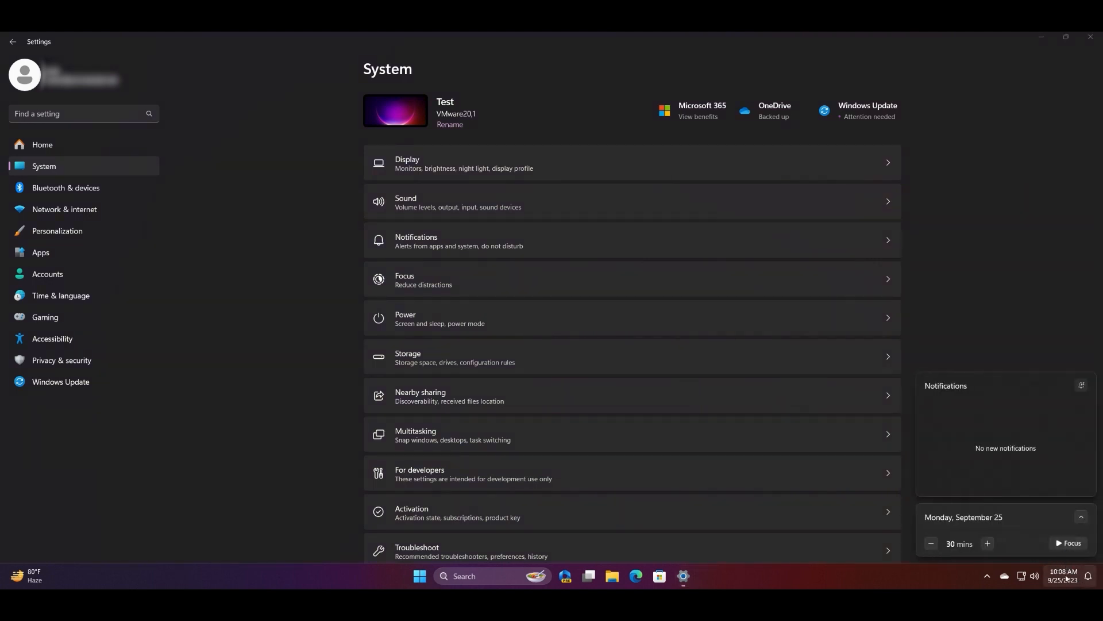
mouse_move(1082, 385)
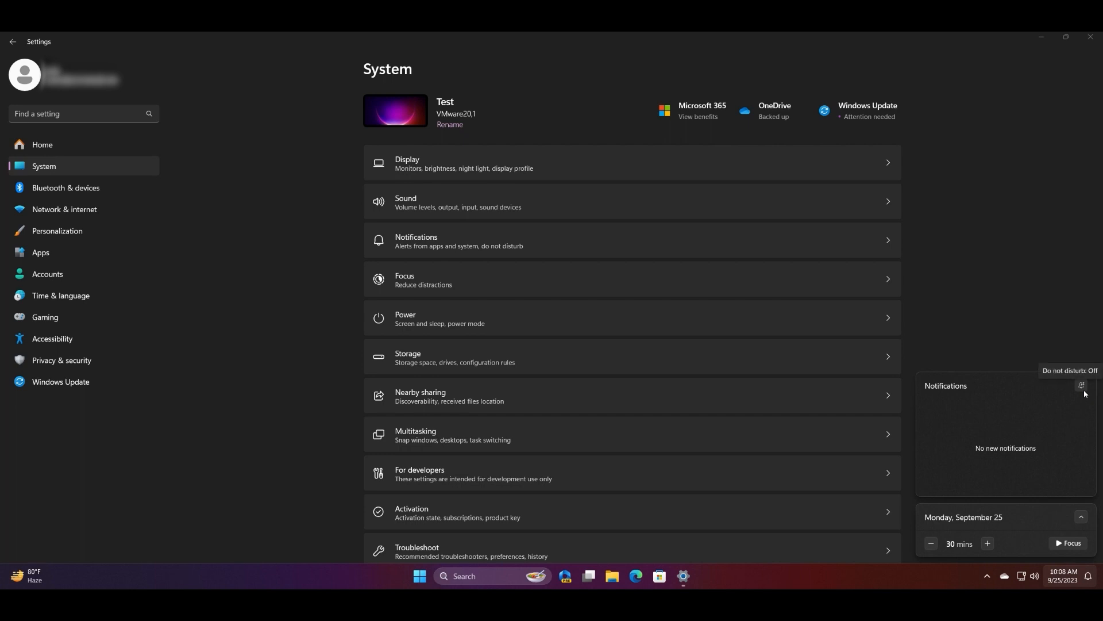
mouse_move(956, 310)
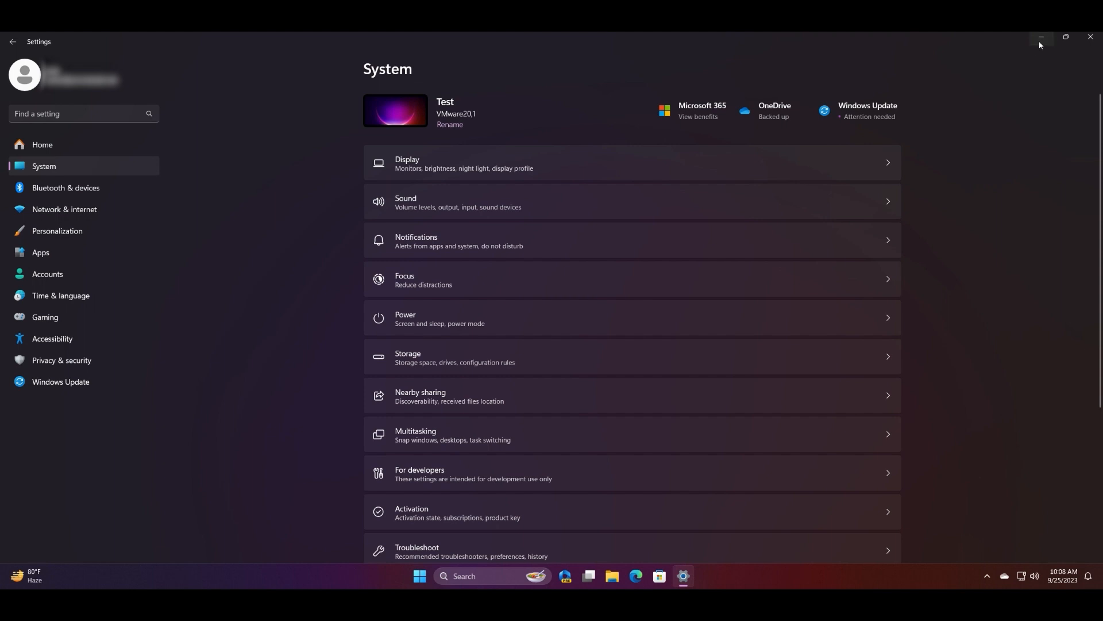
Minimise Settings and run '%appdata%' from the Run dialog.
click(1041, 36)
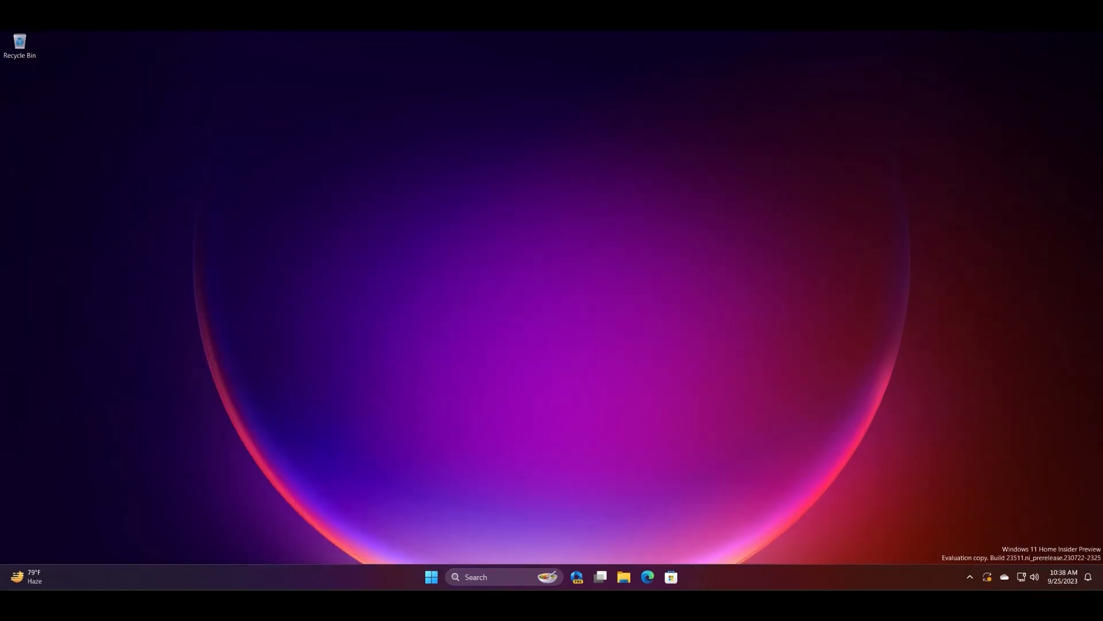
click(498, 577)
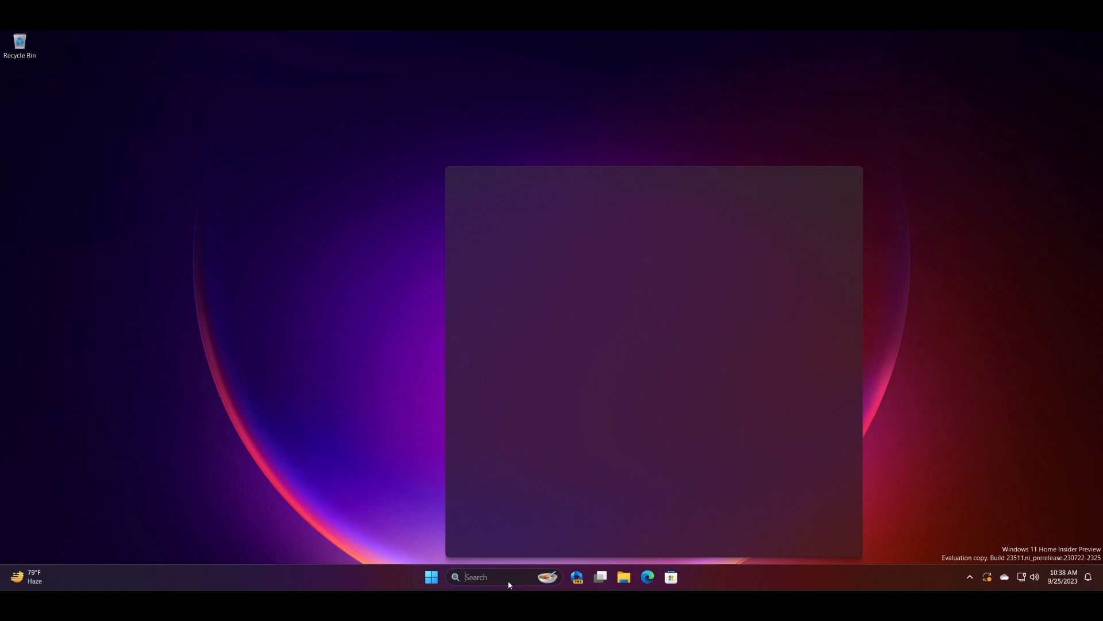
text(run)
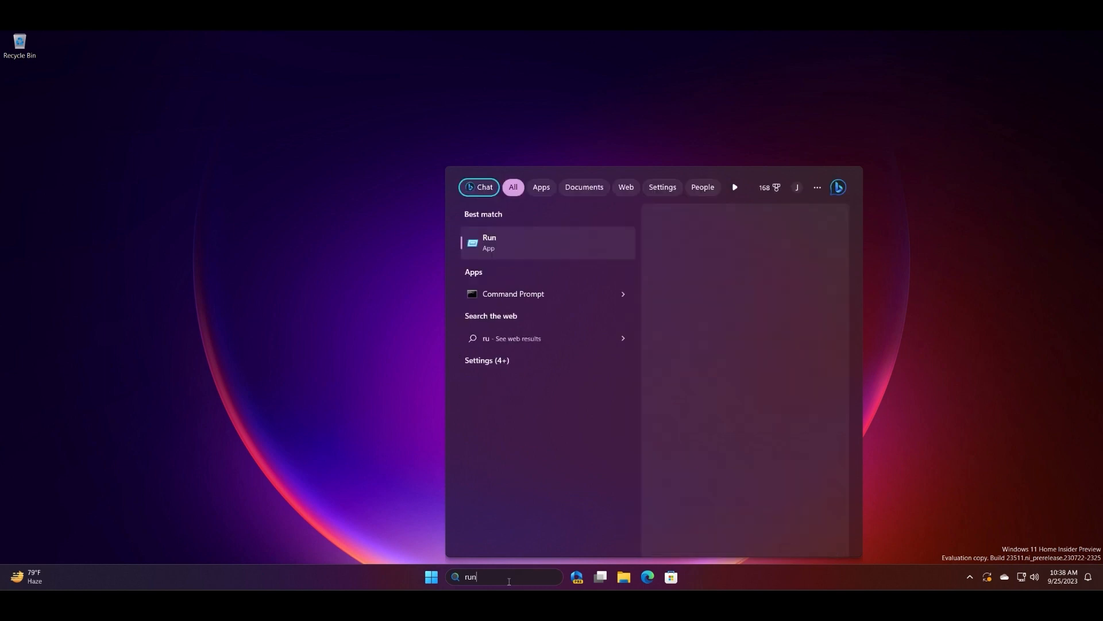
click(547, 243)
text(%appdata%)
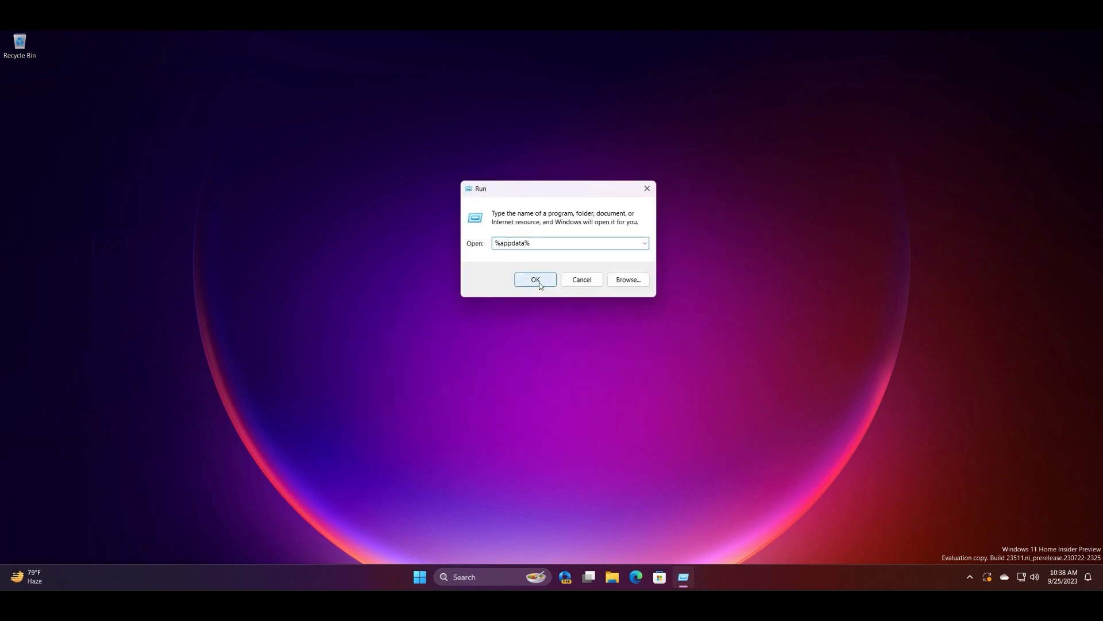
click(535, 279)
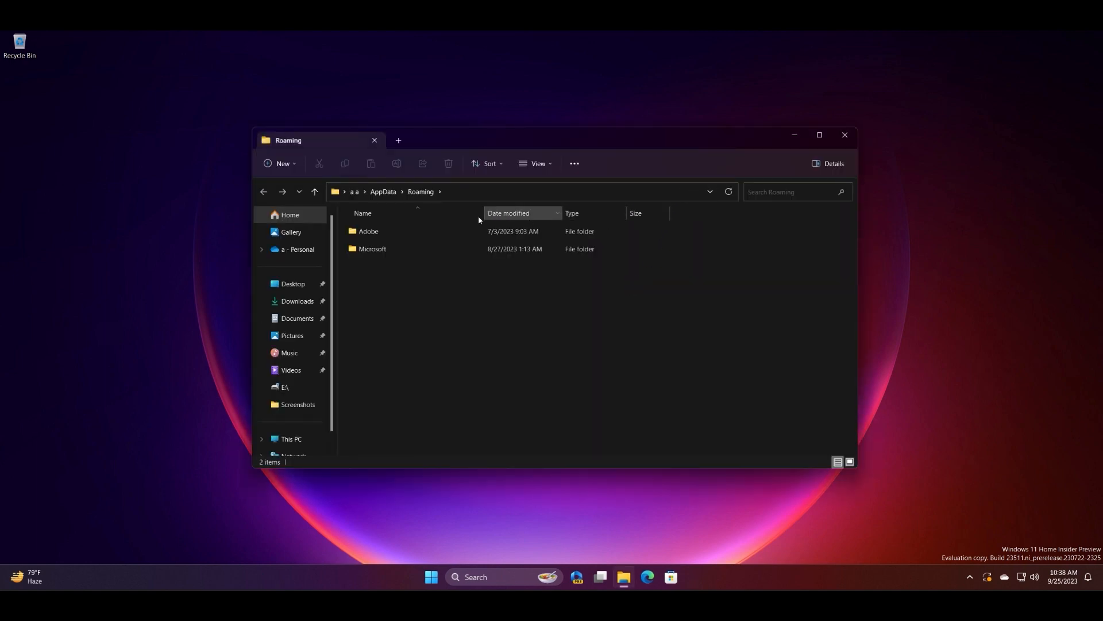
Navigate to AppData\Local\Microsoft\Windows\Notifications in File Explorer.
click(401, 191)
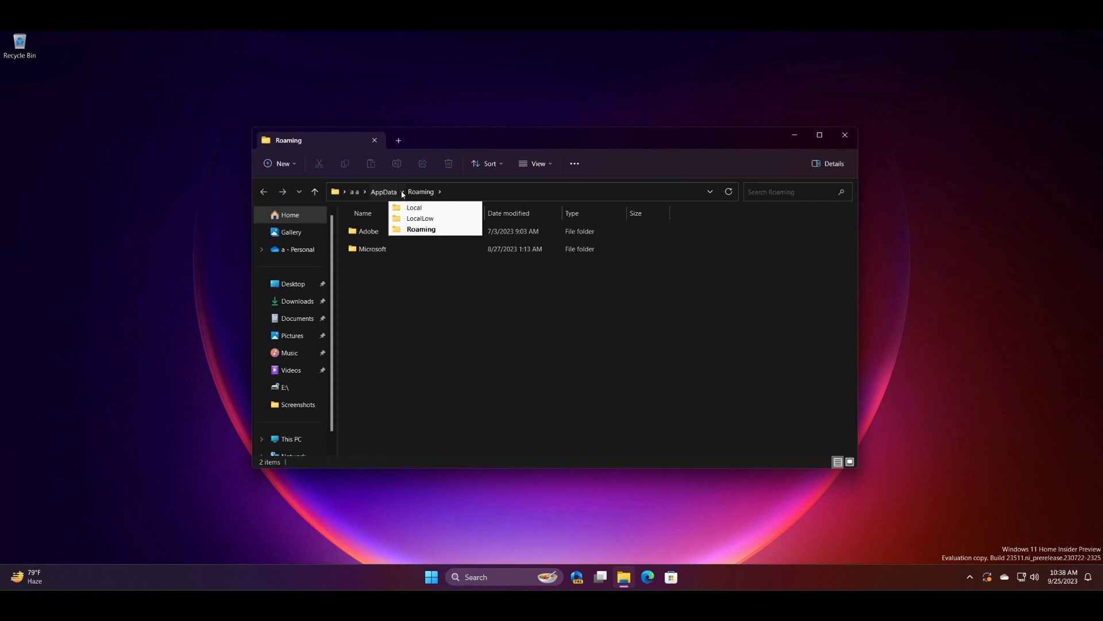
mouse_move(414, 207)
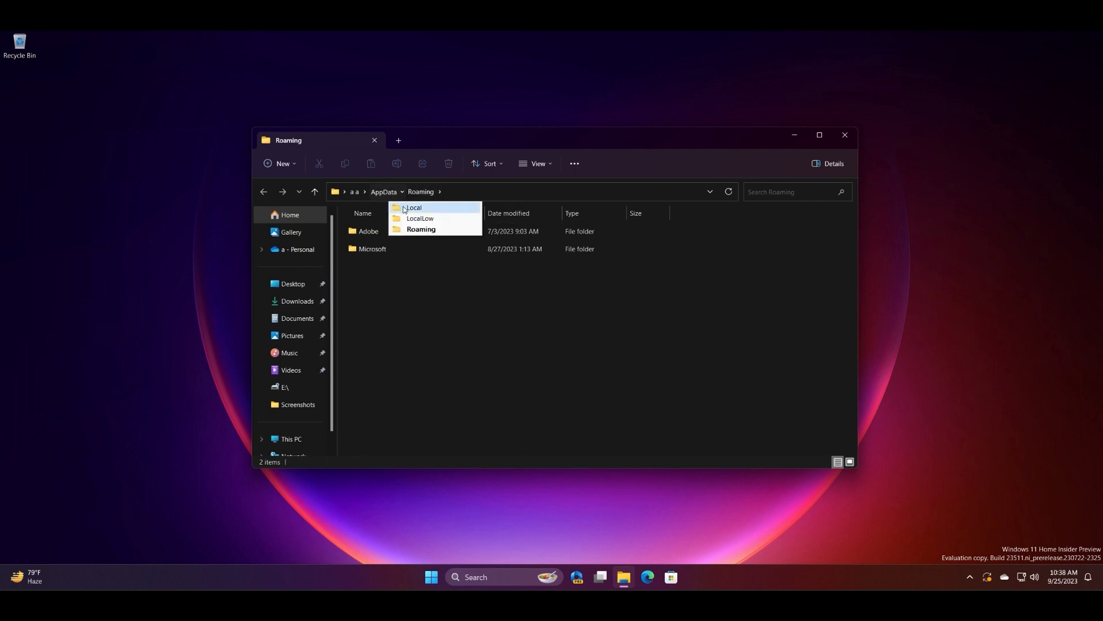
click(414, 207)
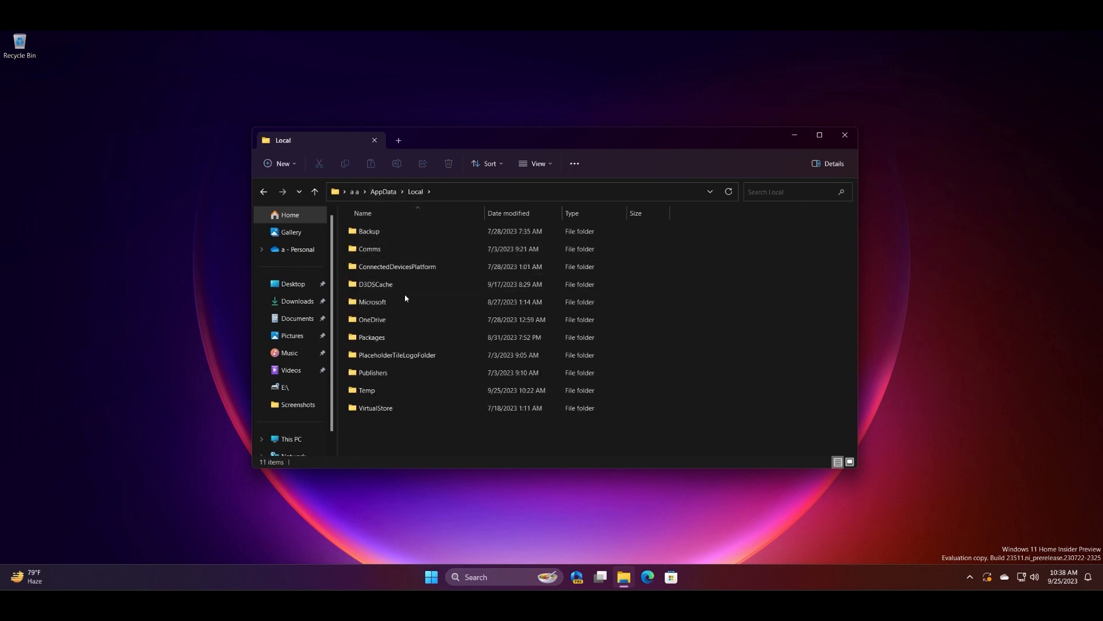
click(373, 302)
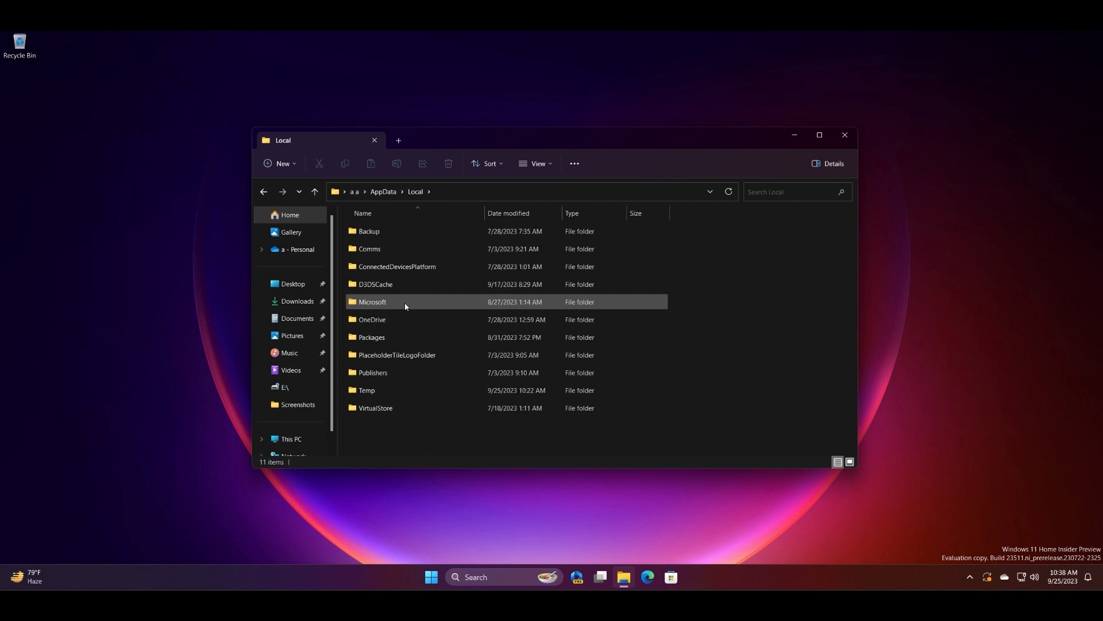
double_click(375, 302)
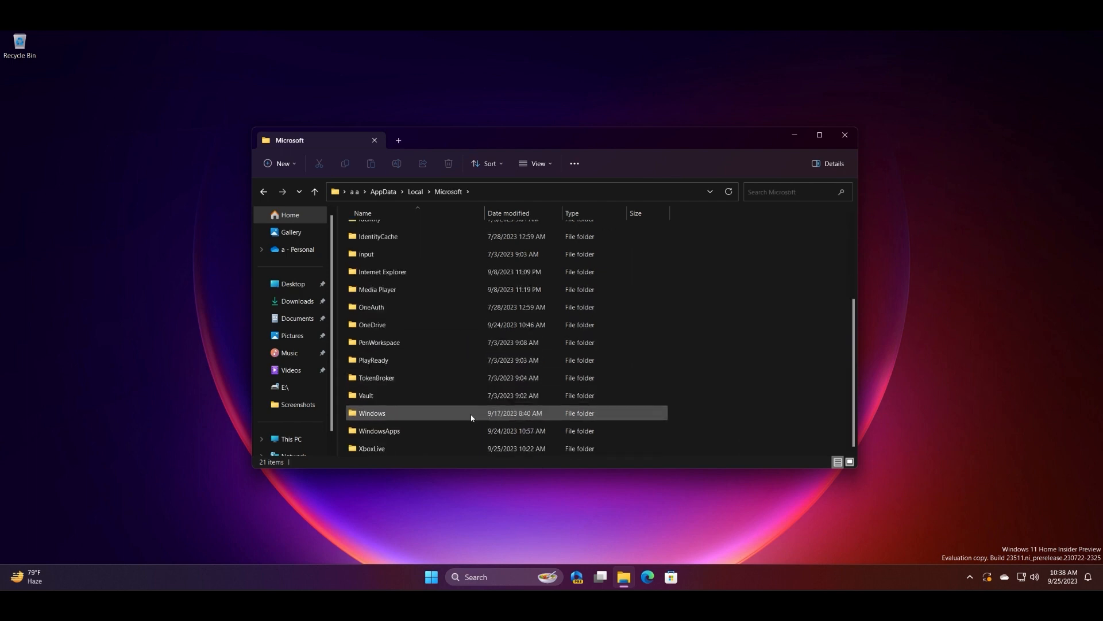
double_click(372, 413)
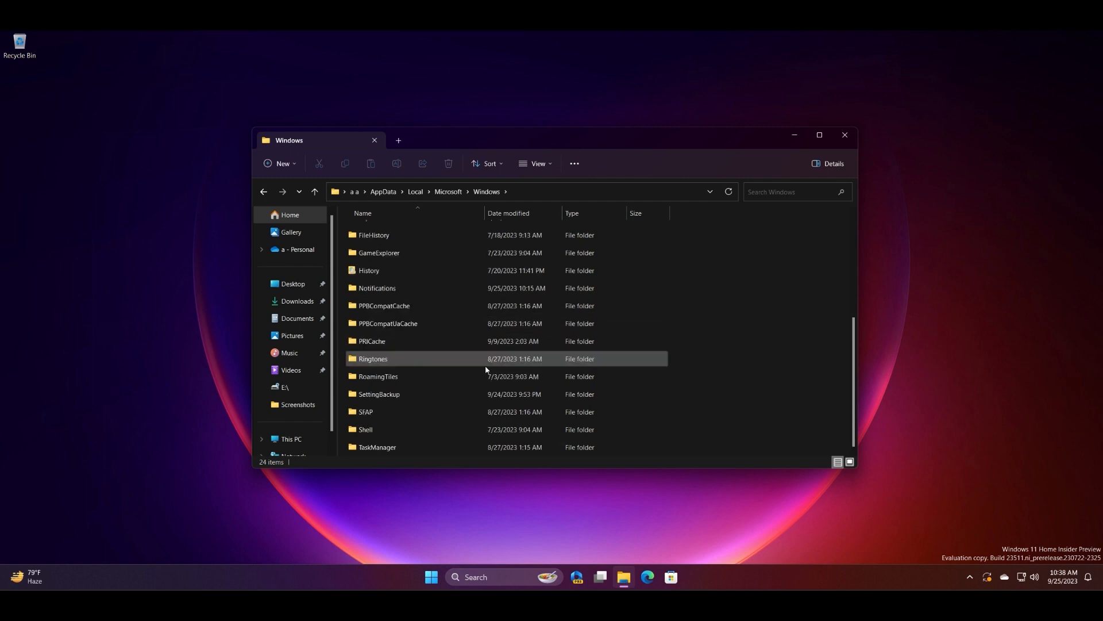
scroll(down, 3)
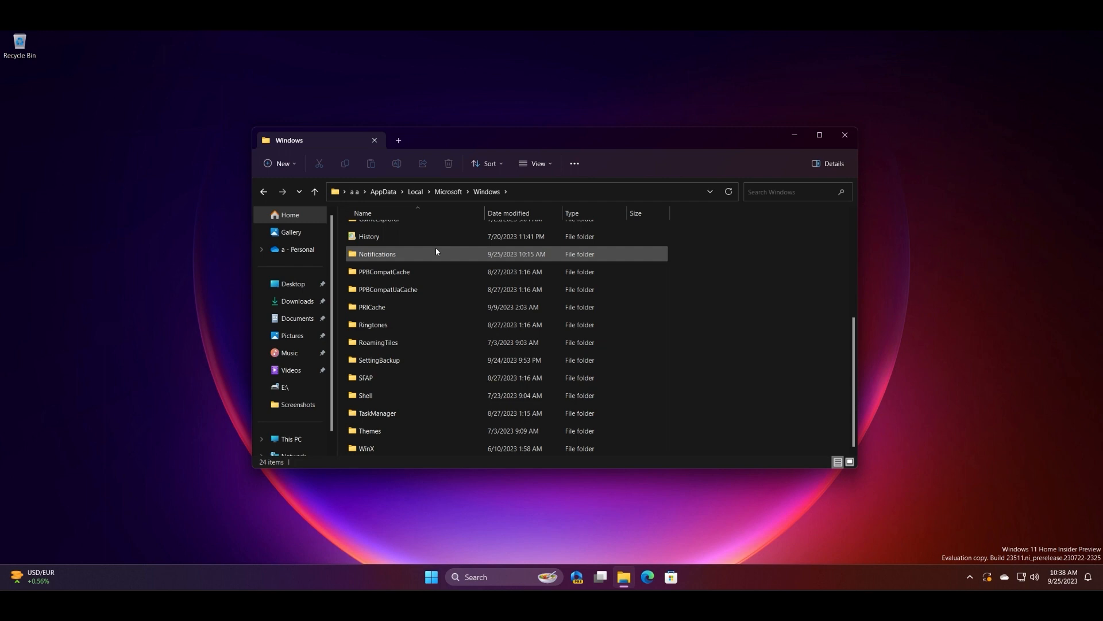
double_click(378, 253)
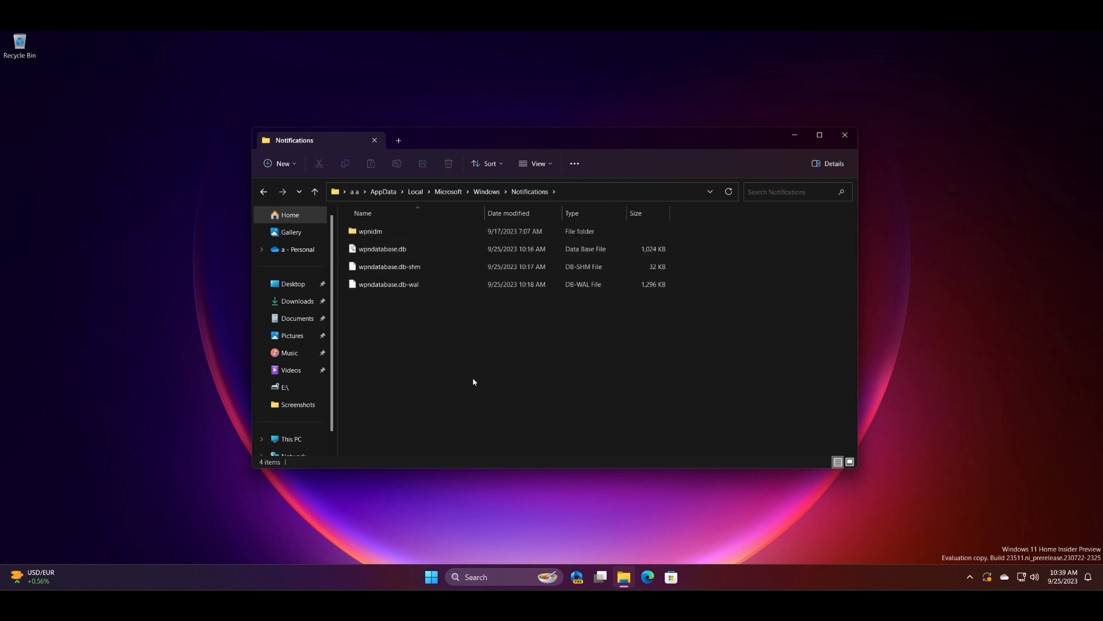
Select and delete all notification cache files, then close File Explorer.
key(ctrl+a)
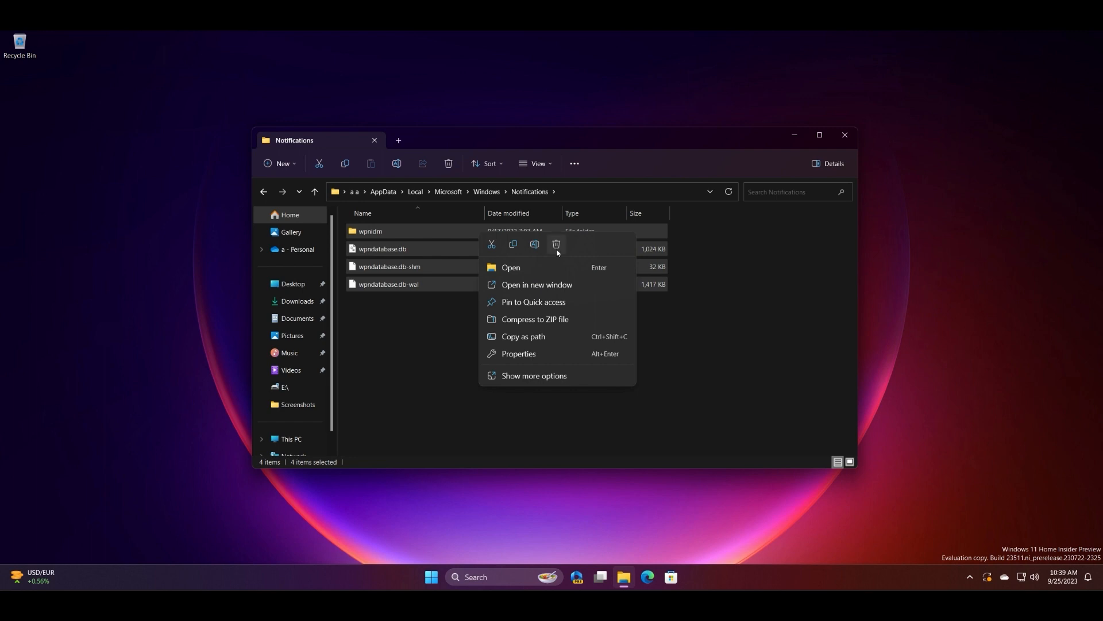
mouse_move(557, 244)
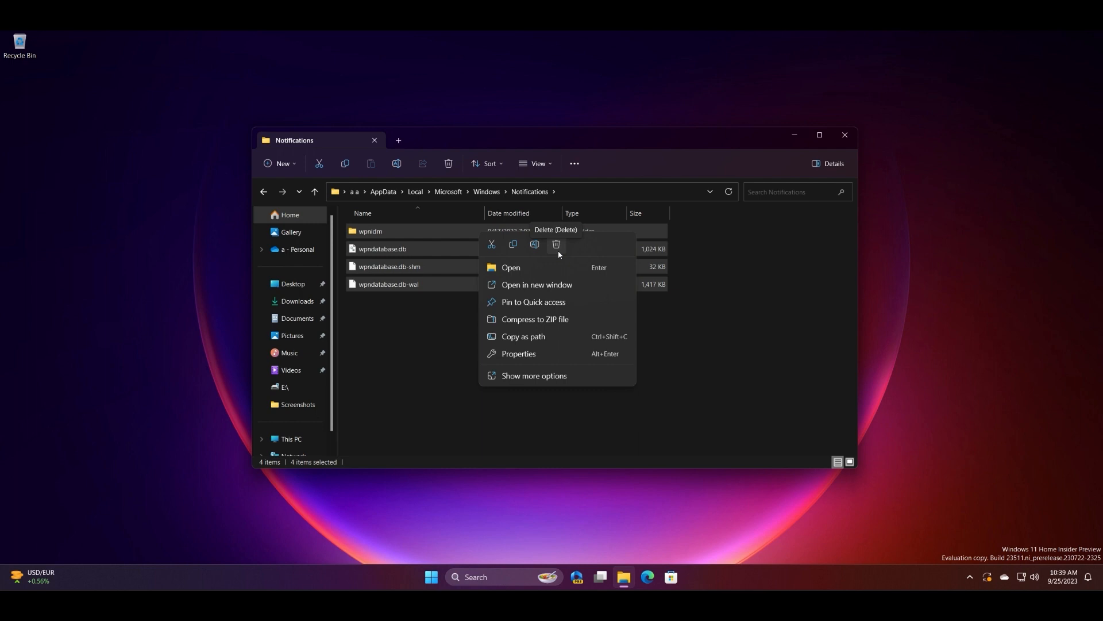
click(778, 247)
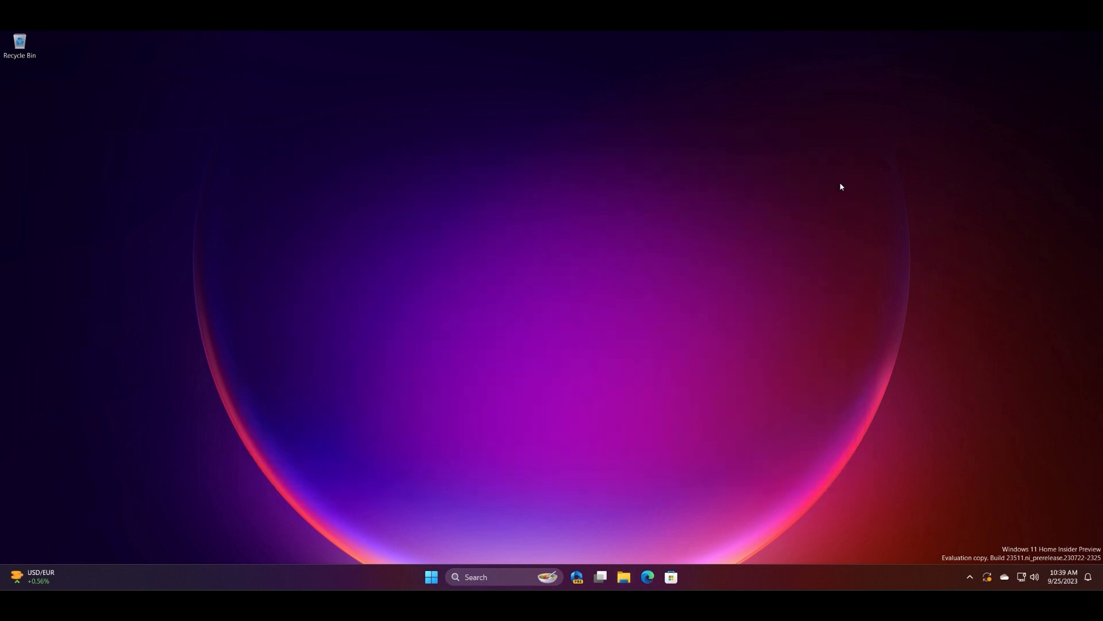
mouse_move(726, 312)
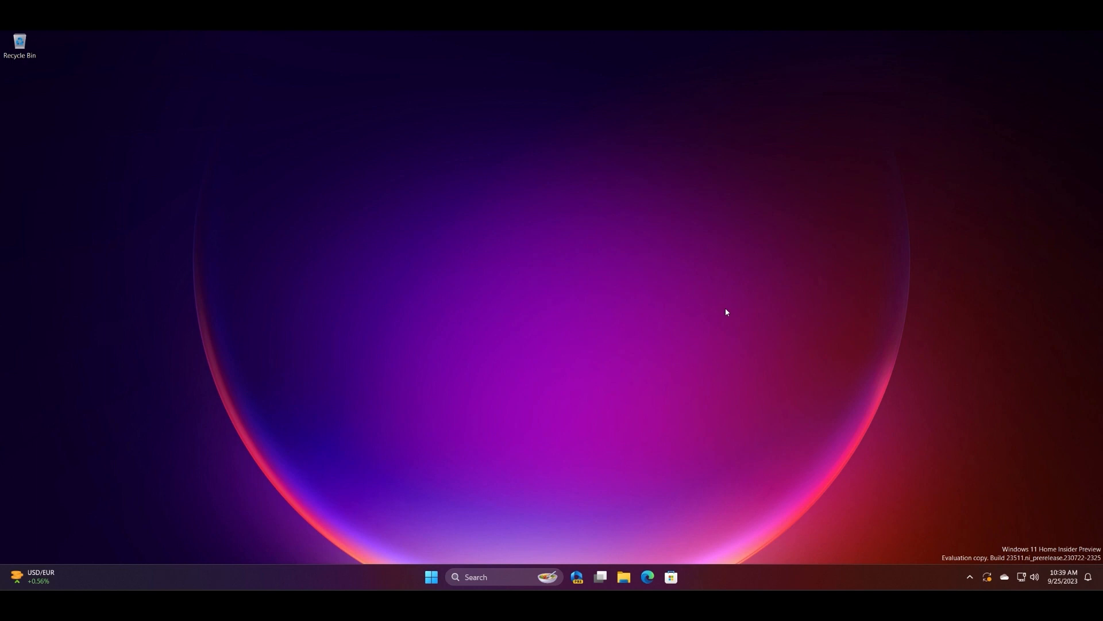
mouse_move(719, 306)
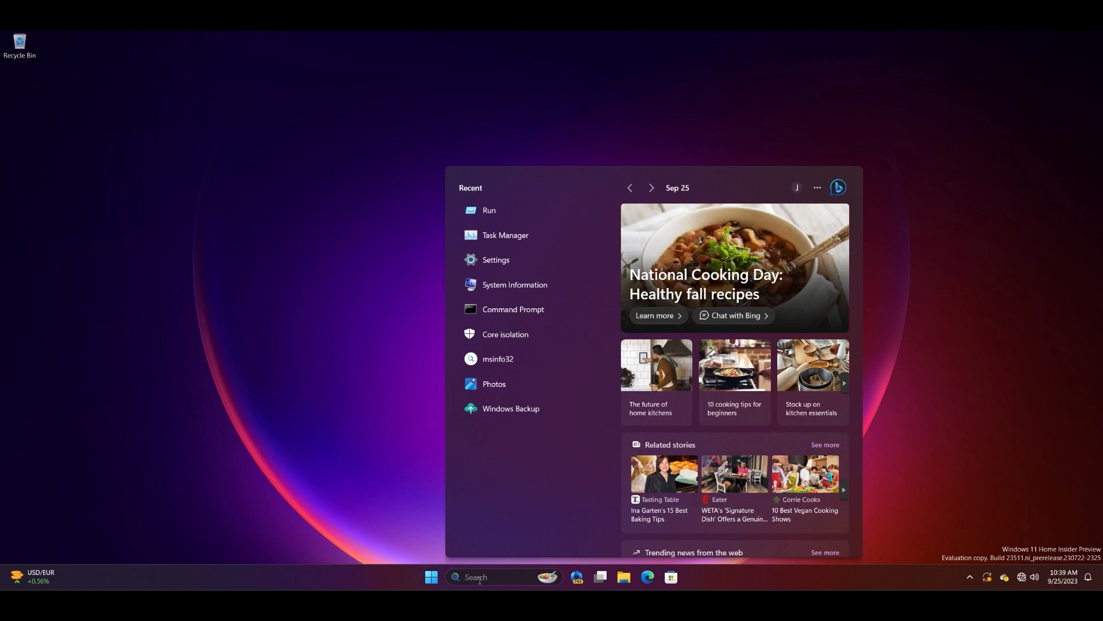
Search 'acc' and open the 'Other users' settings result.
text(accounts)
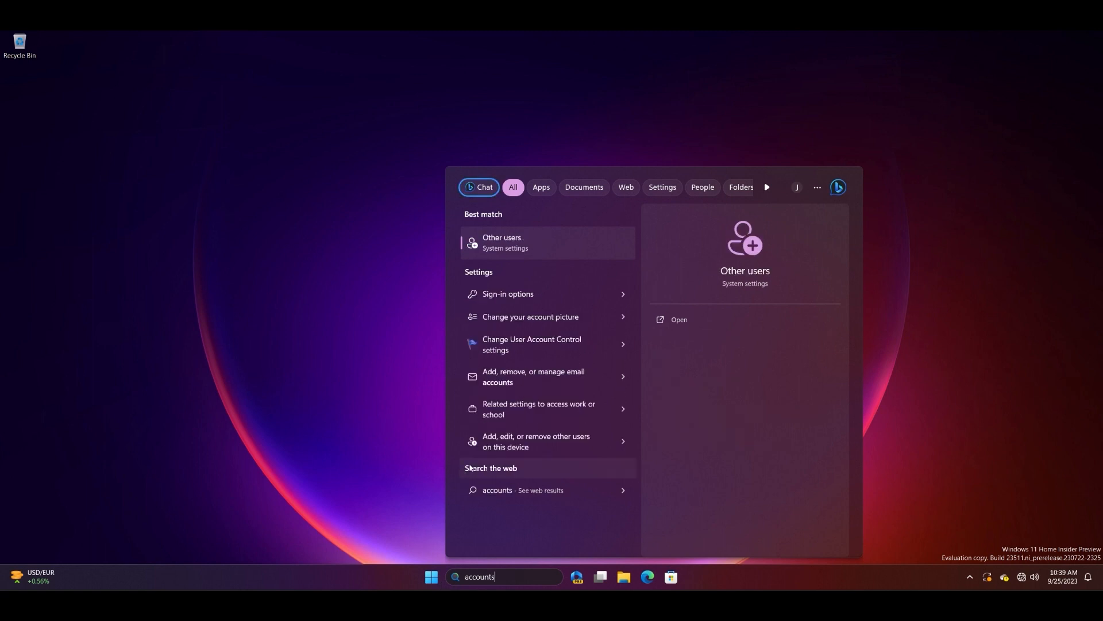
mouse_move(595, 250)
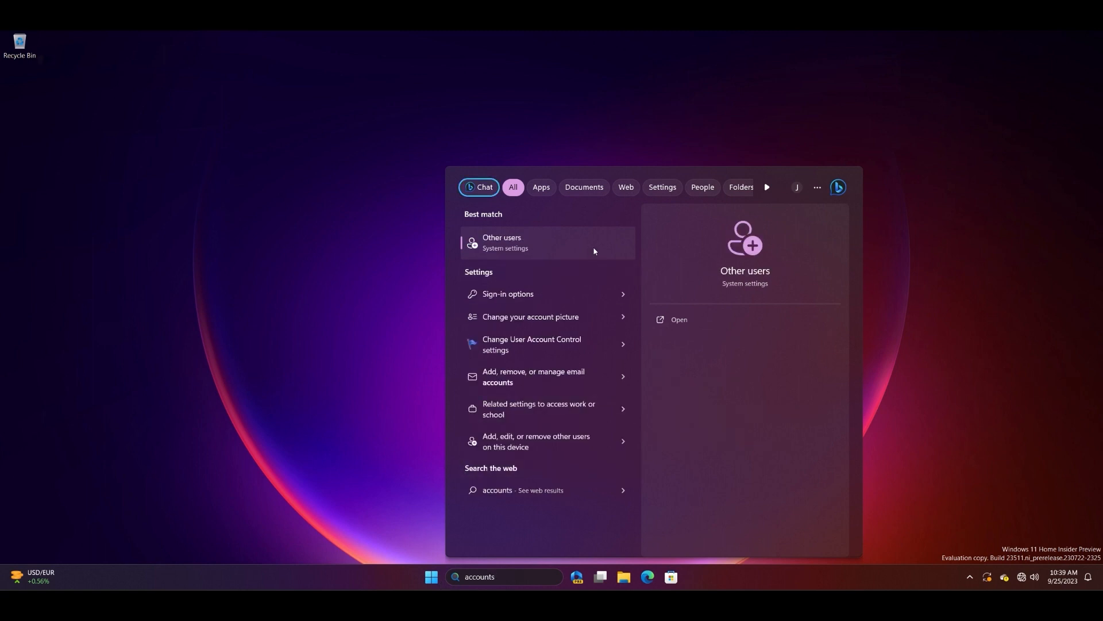
click(541, 242)
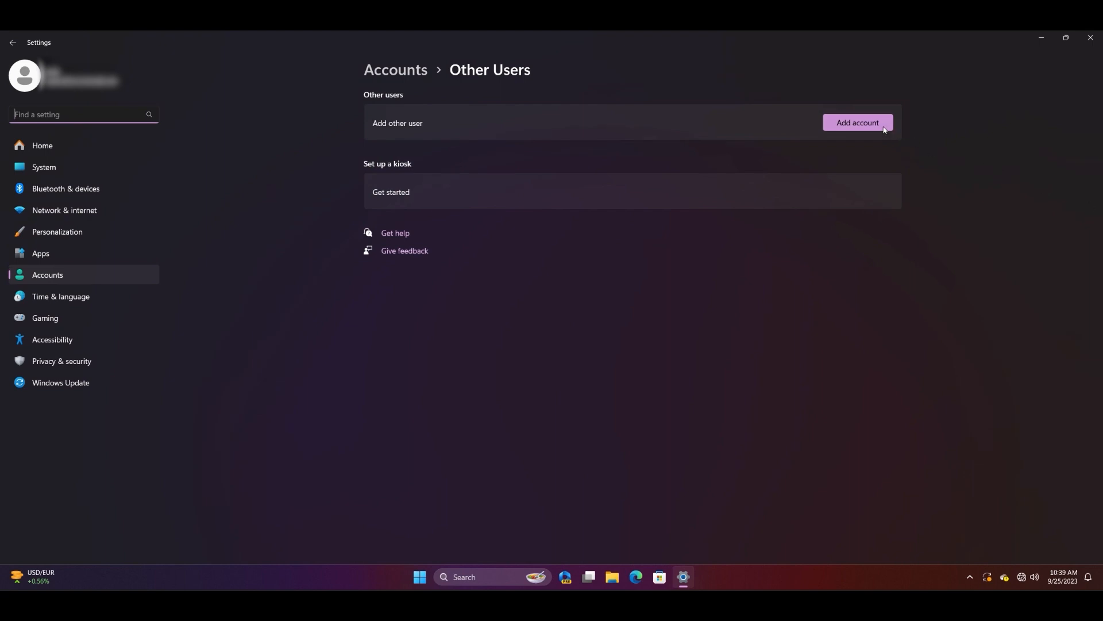
Add local user 'Test' with a password and three security answers, and submit.
click(858, 122)
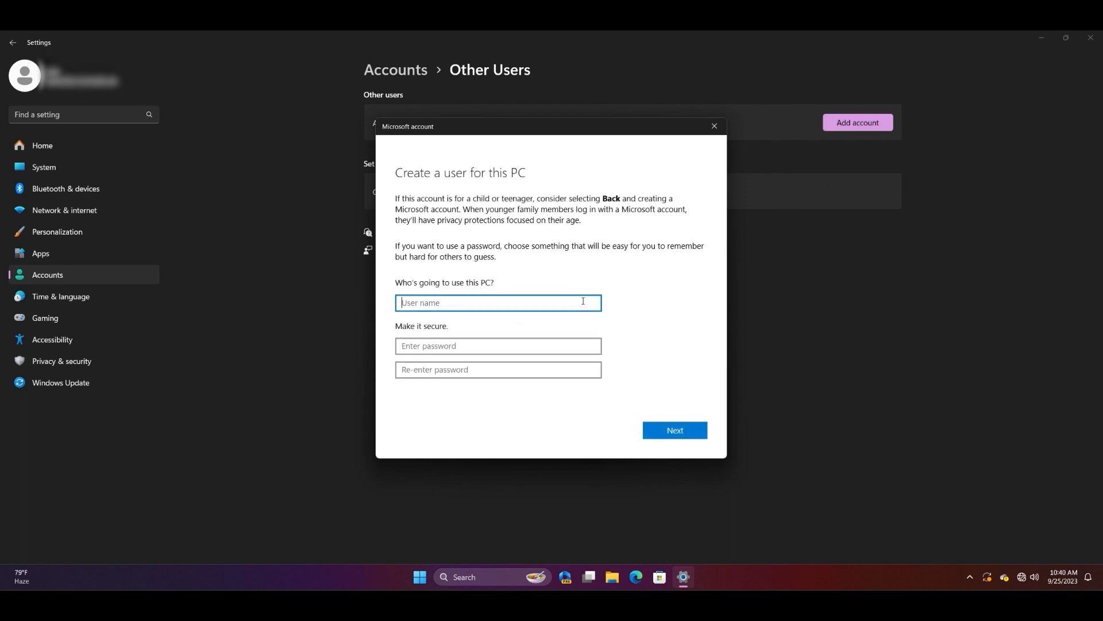
text(Test)
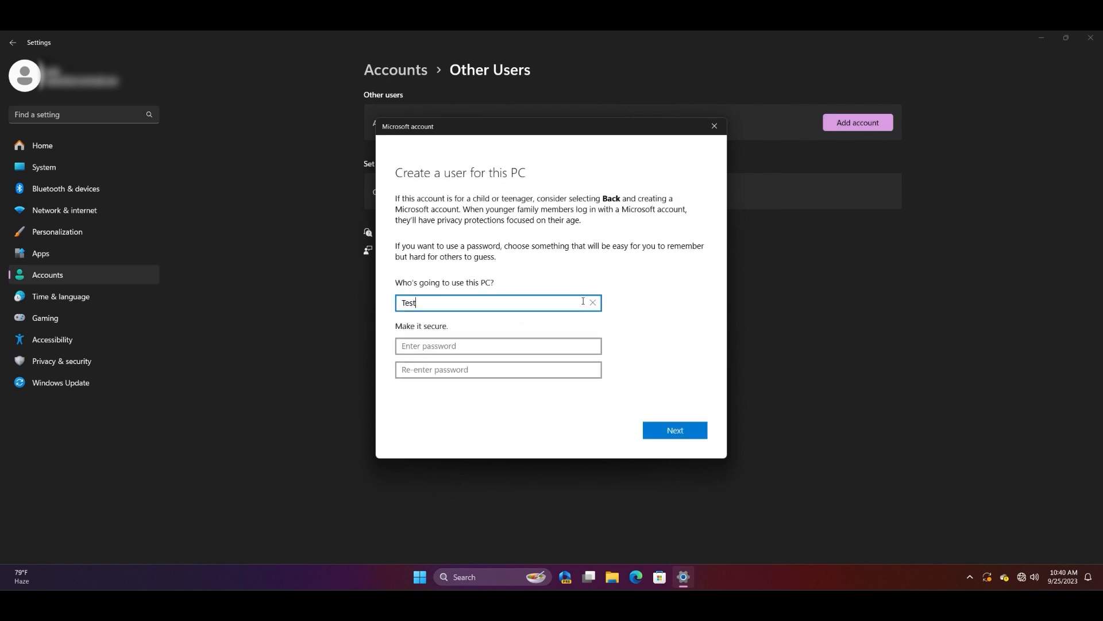
click(498, 346)
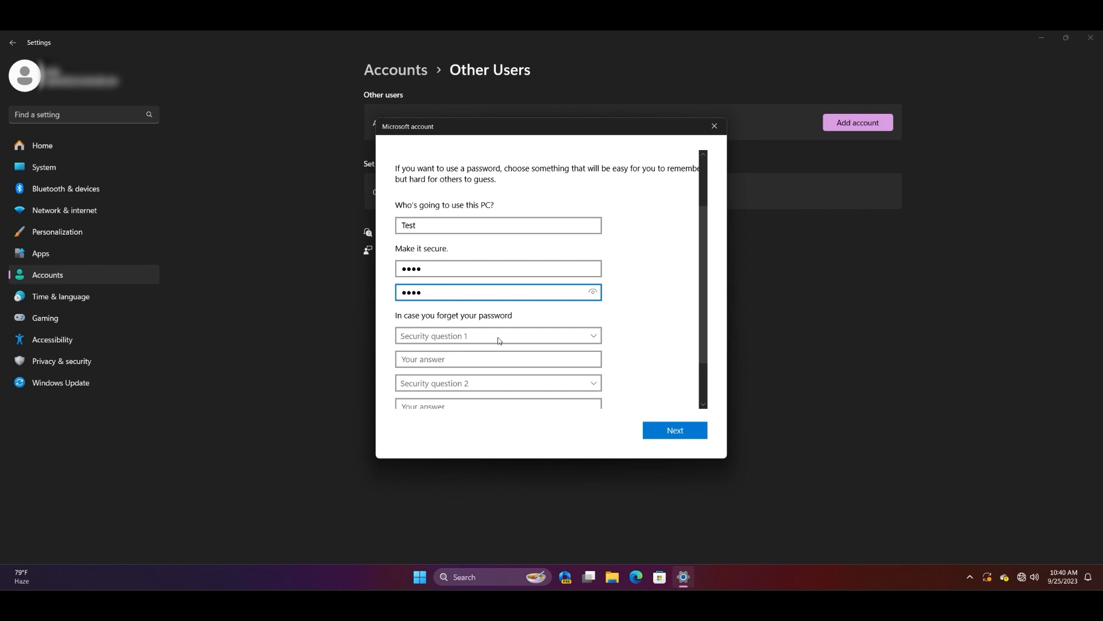
click(499, 336)
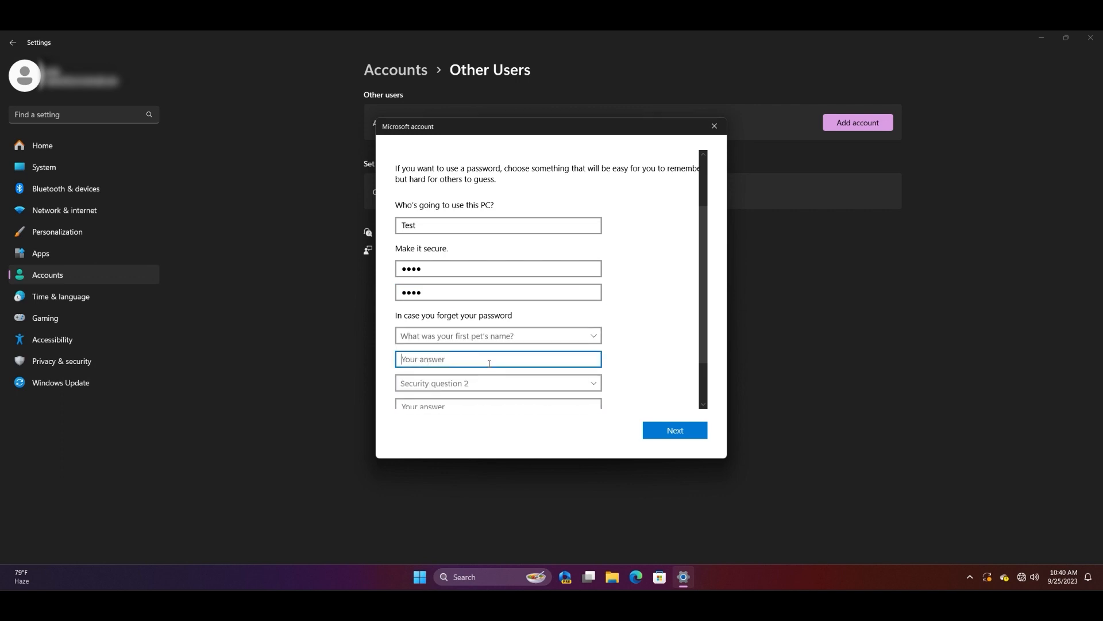
text(a)
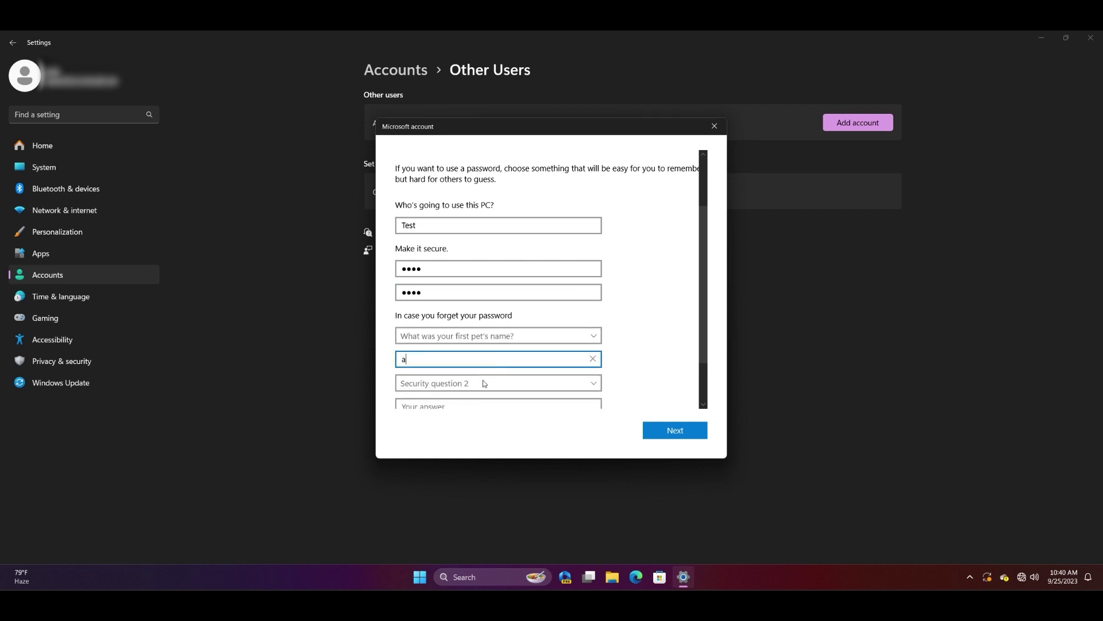
click(497, 383)
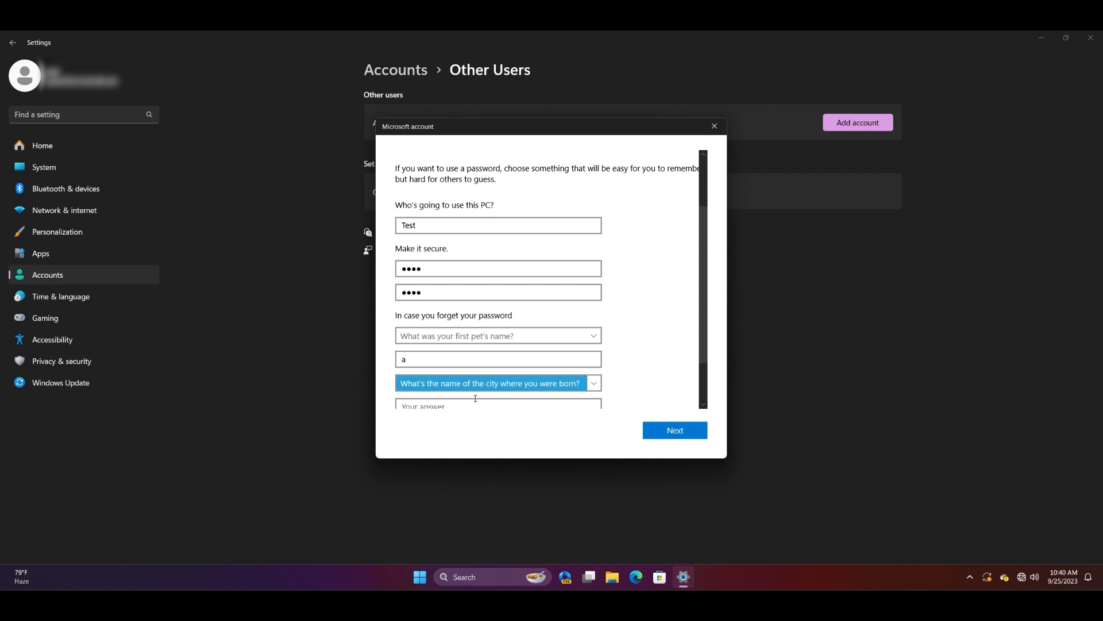
click(498, 382)
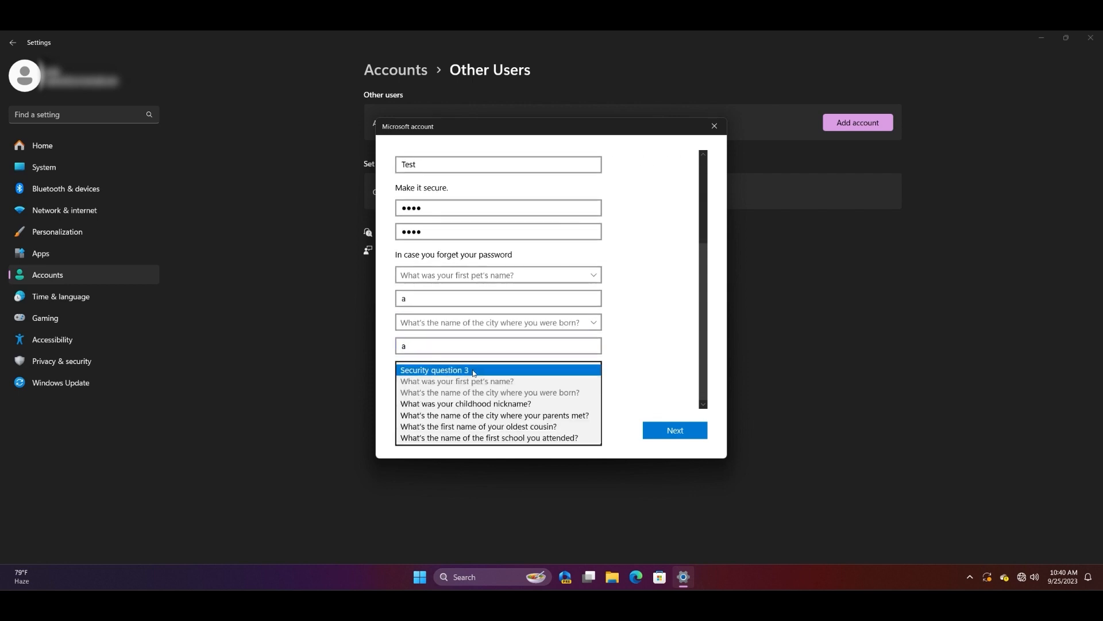
click(466, 404)
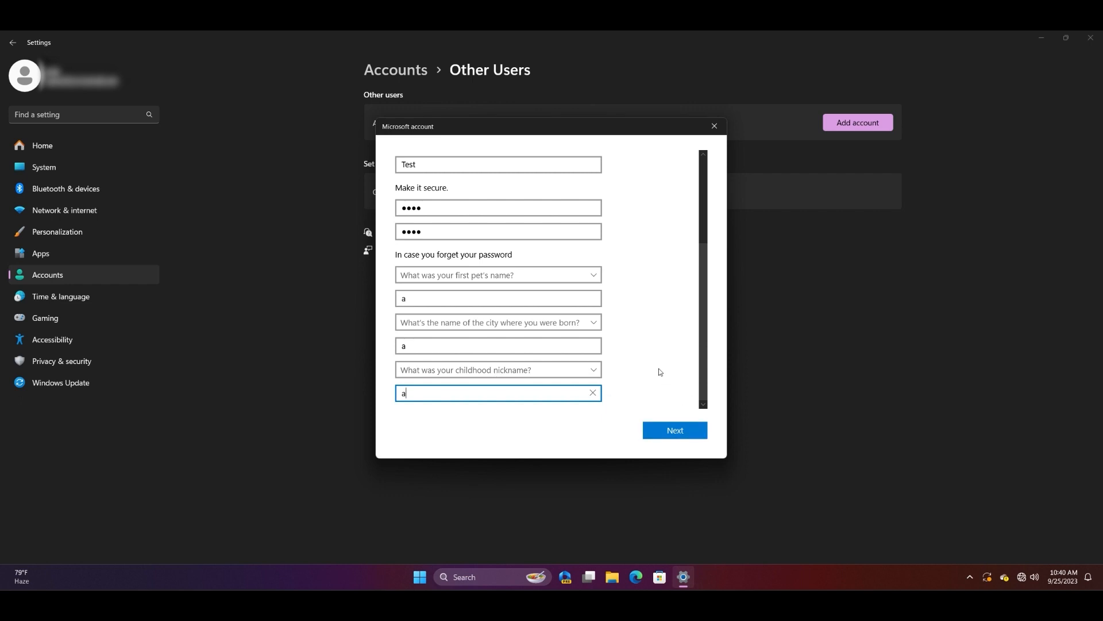
click(675, 430)
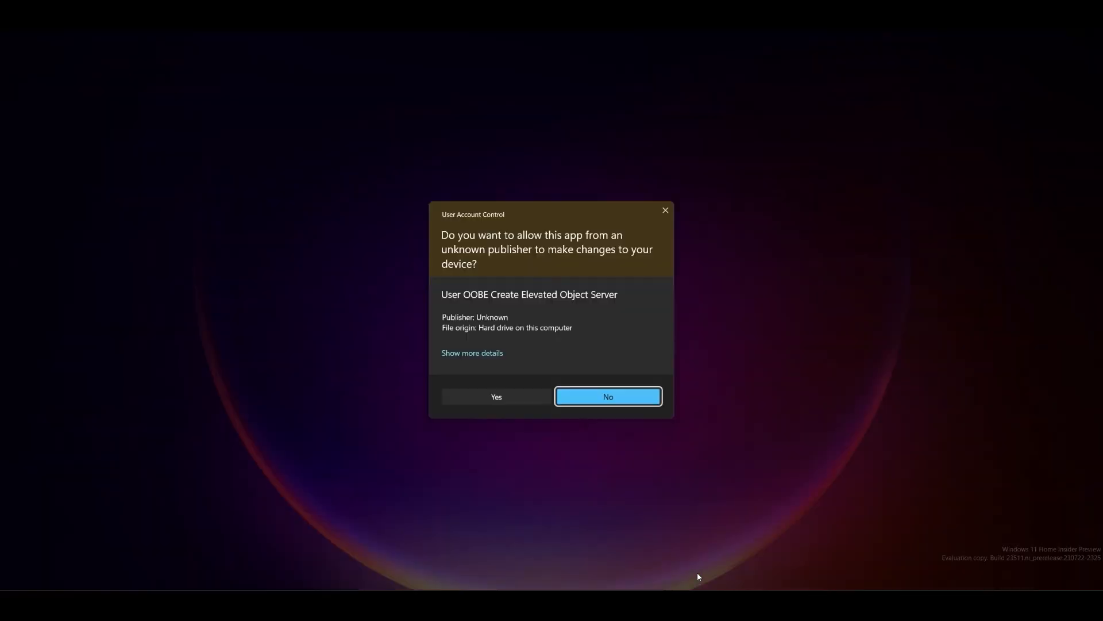
Approve UAC, rename the user to 'Tester', and confirm account creation.
click(608, 396)
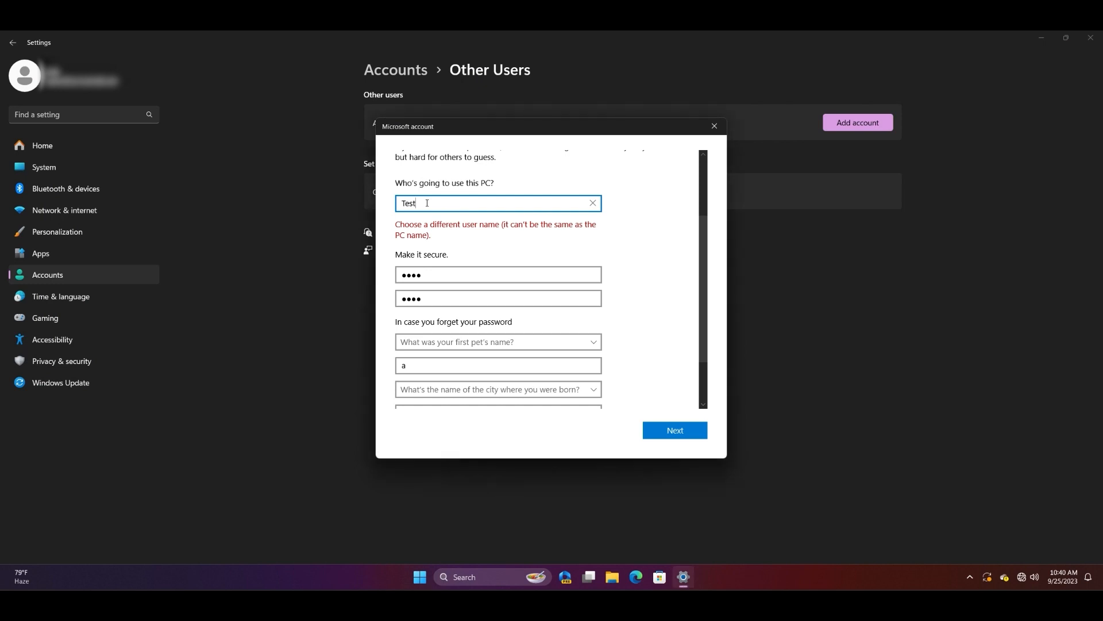
text(er)
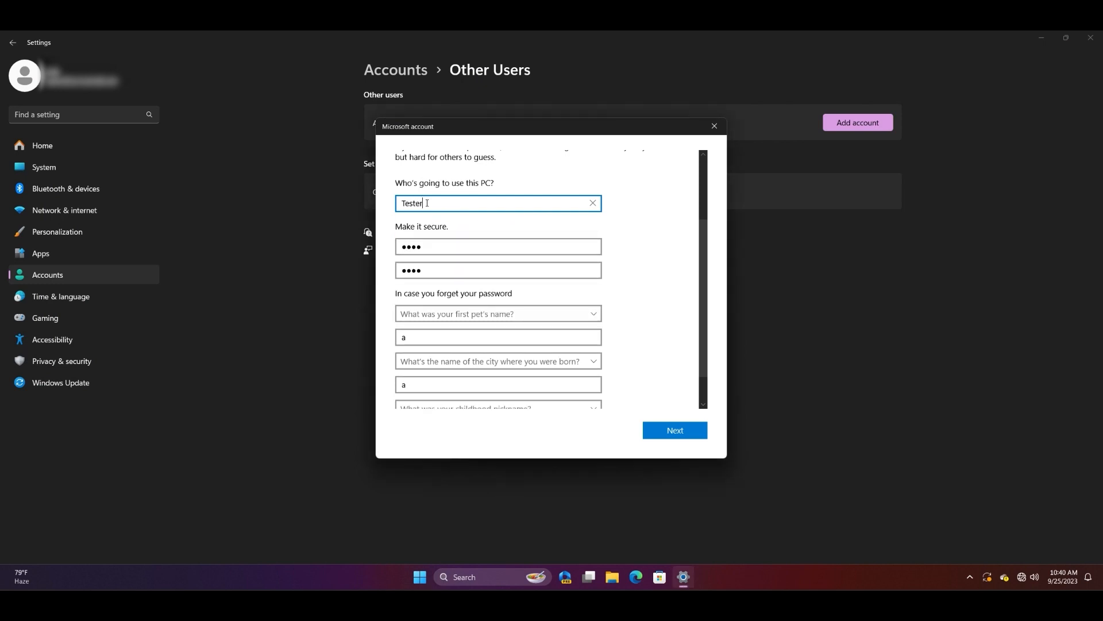
click(675, 430)
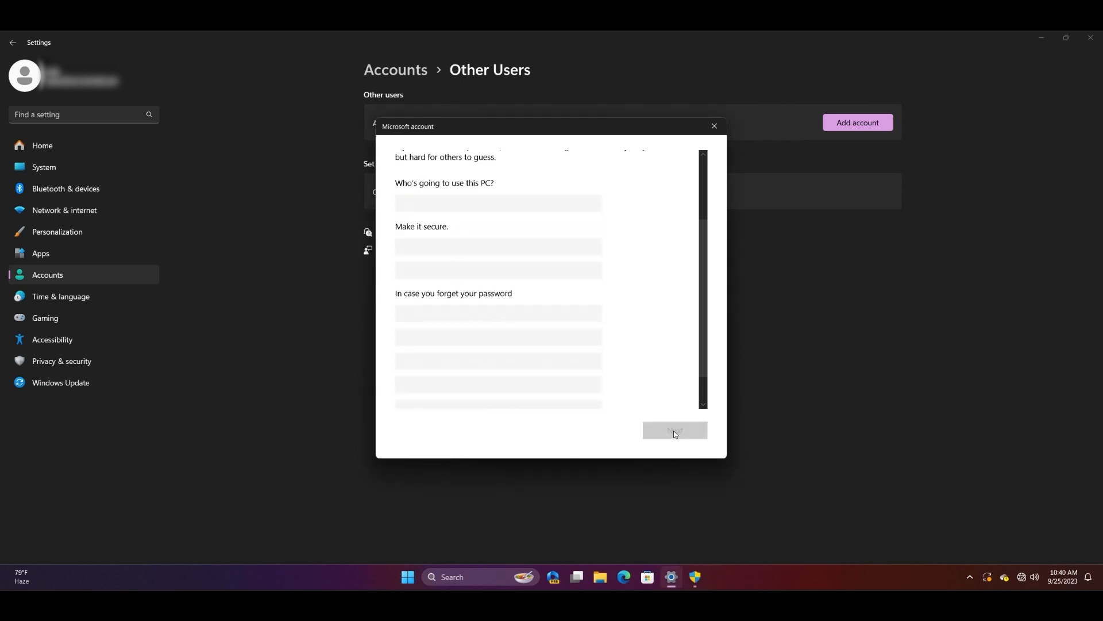
click(674, 430)
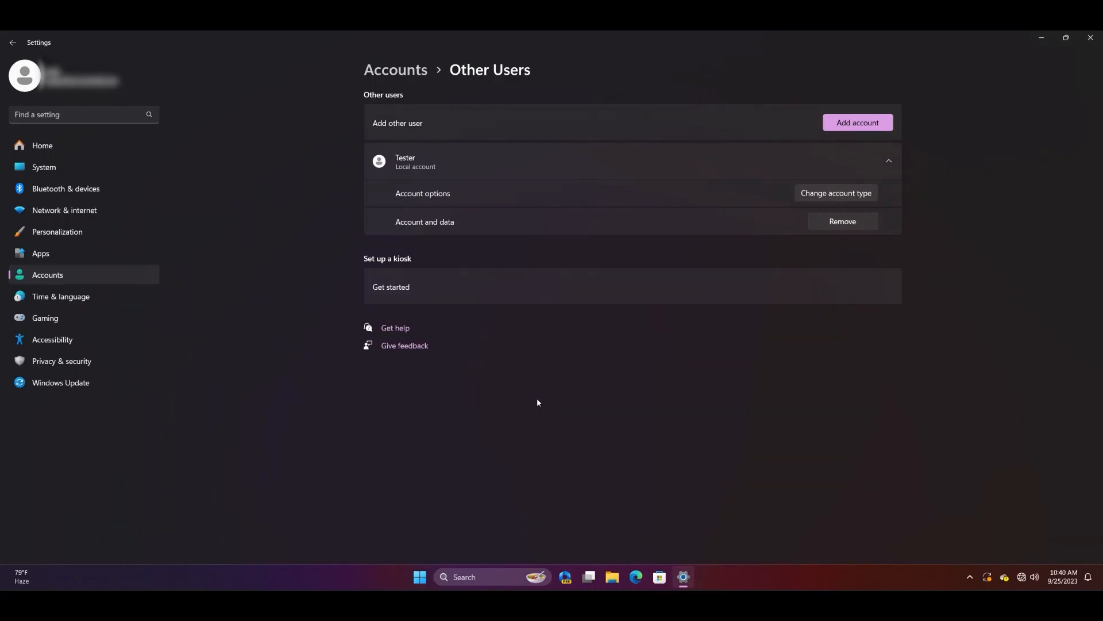
Change the Tester account type to Administrator and confirm with OK.
click(836, 193)
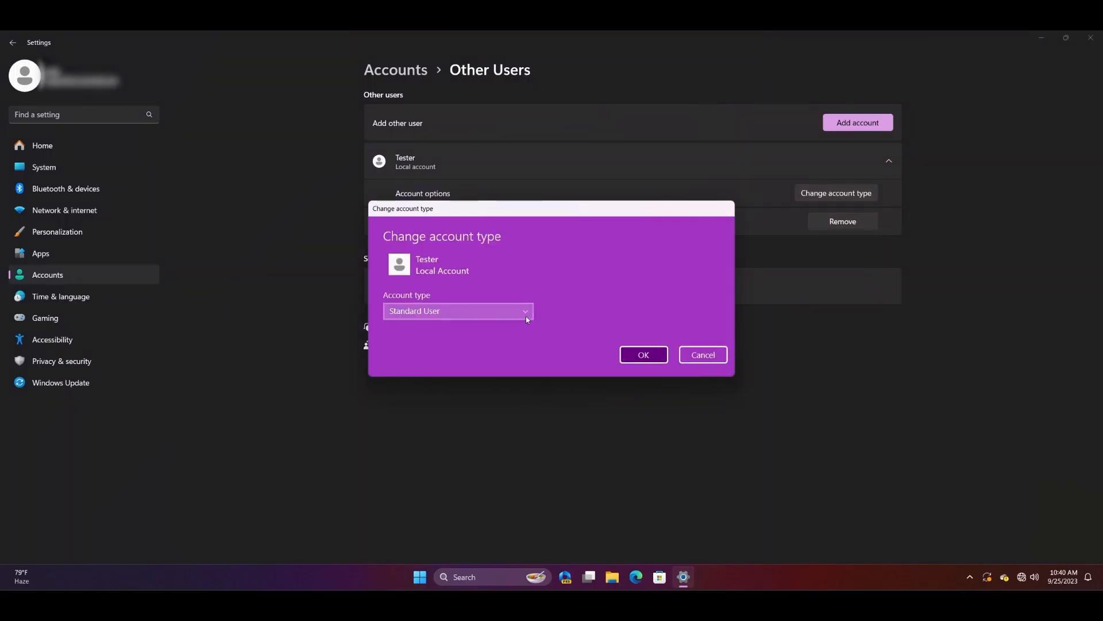
click(458, 310)
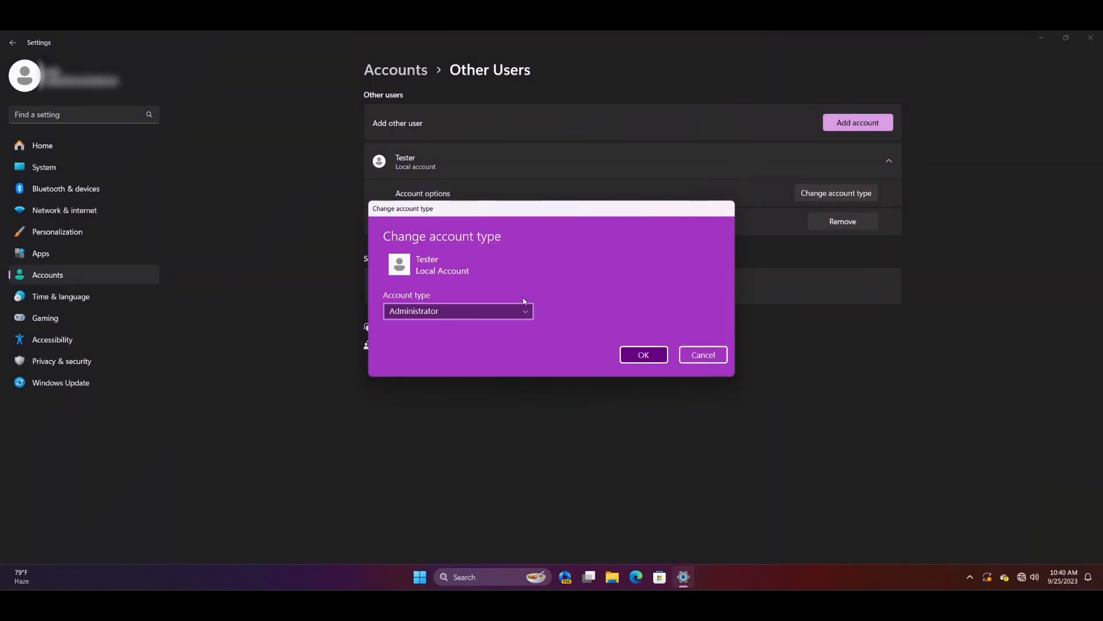
click(644, 355)
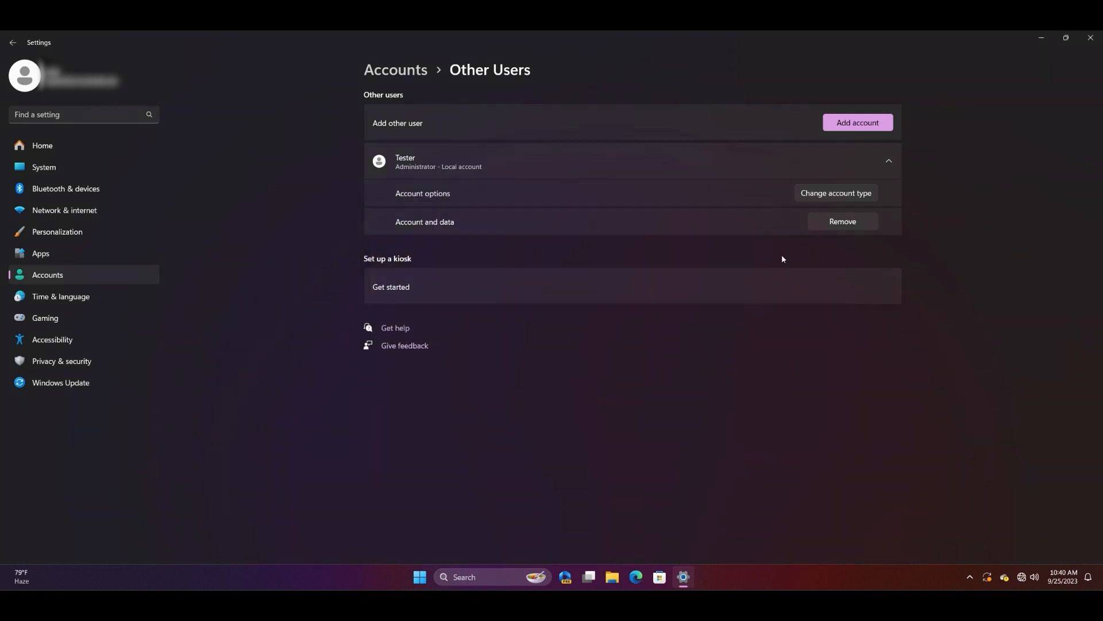
mouse_move(456, 553)
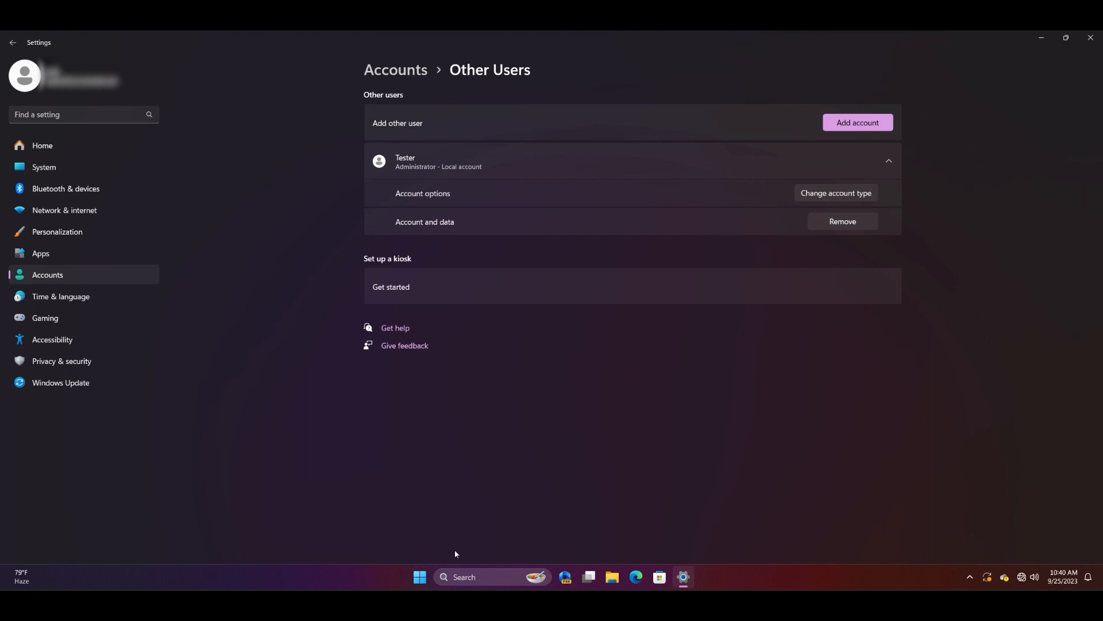
Open the Start menu and select the user account icon at its bottom.
click(419, 580)
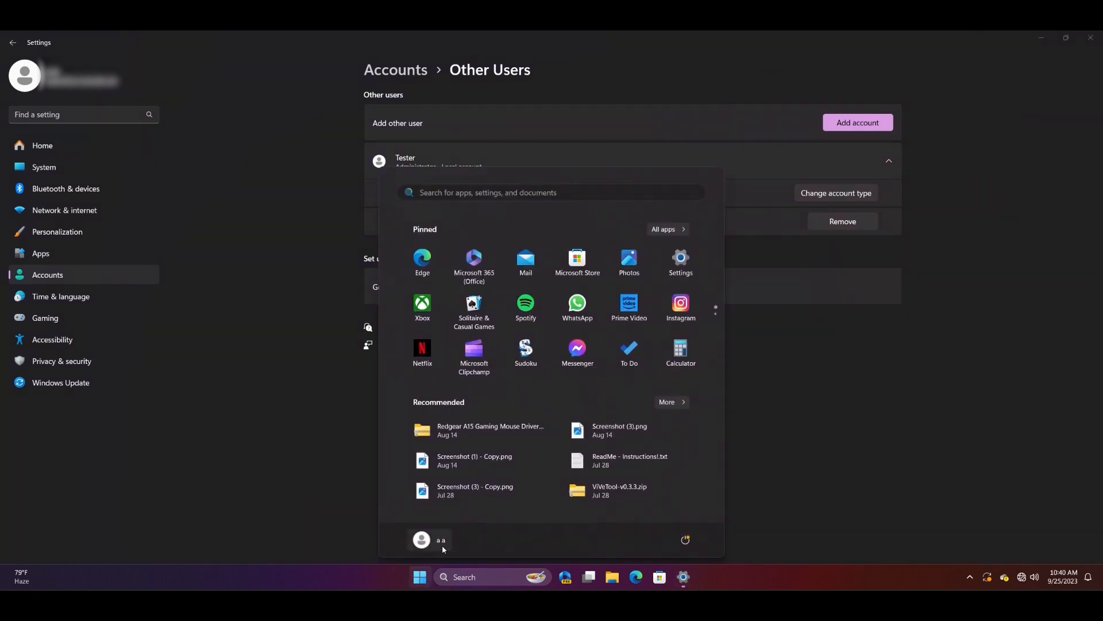
click(431, 540)
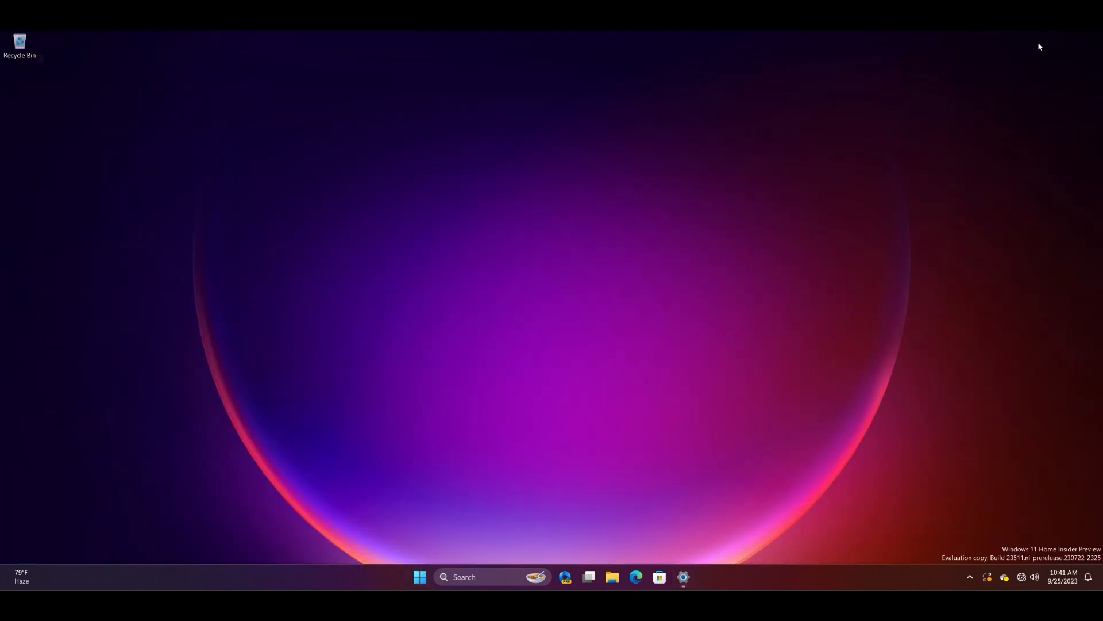
mouse_move(884, 311)
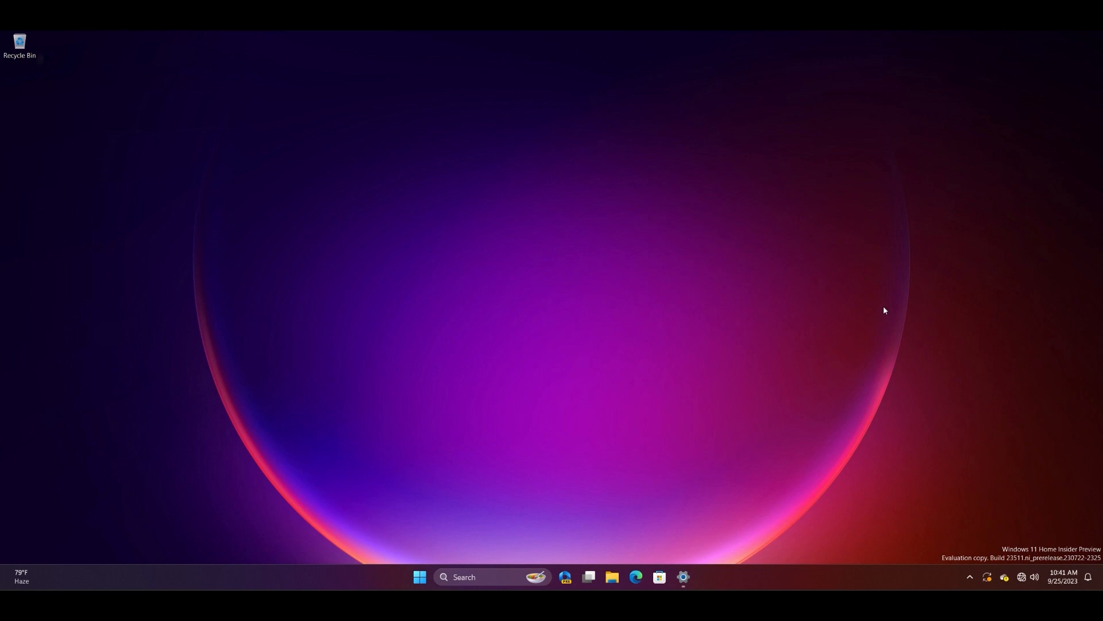